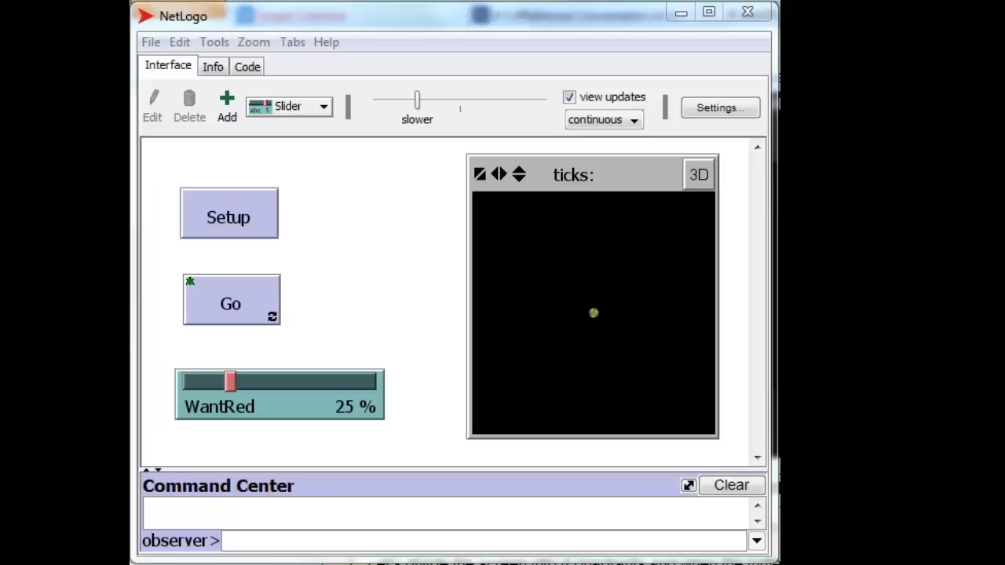
pyautogui.moveTo(429, 329)
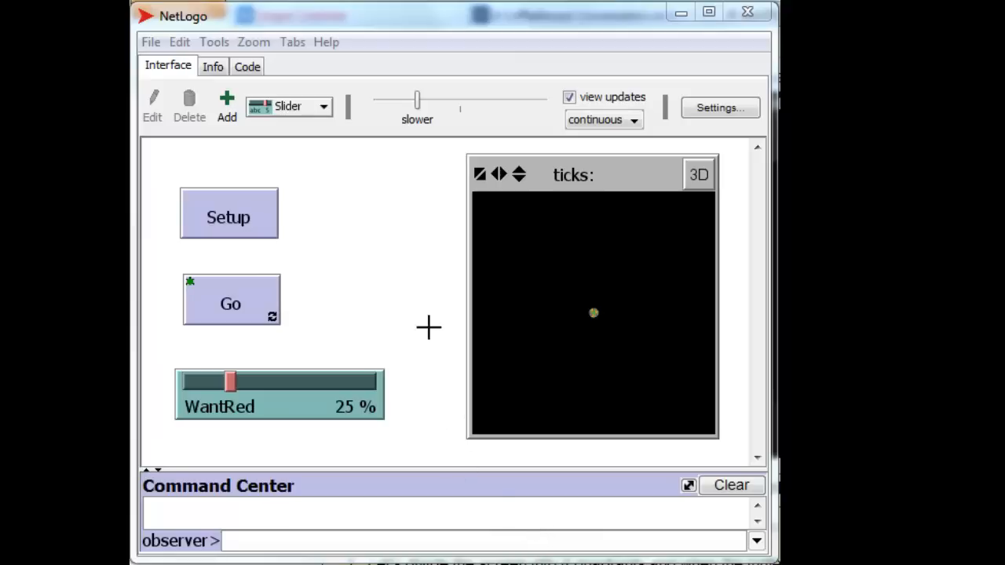
# Step: Show the model's code with the setup, wiggle and go procedures
pyautogui.click(247, 66)
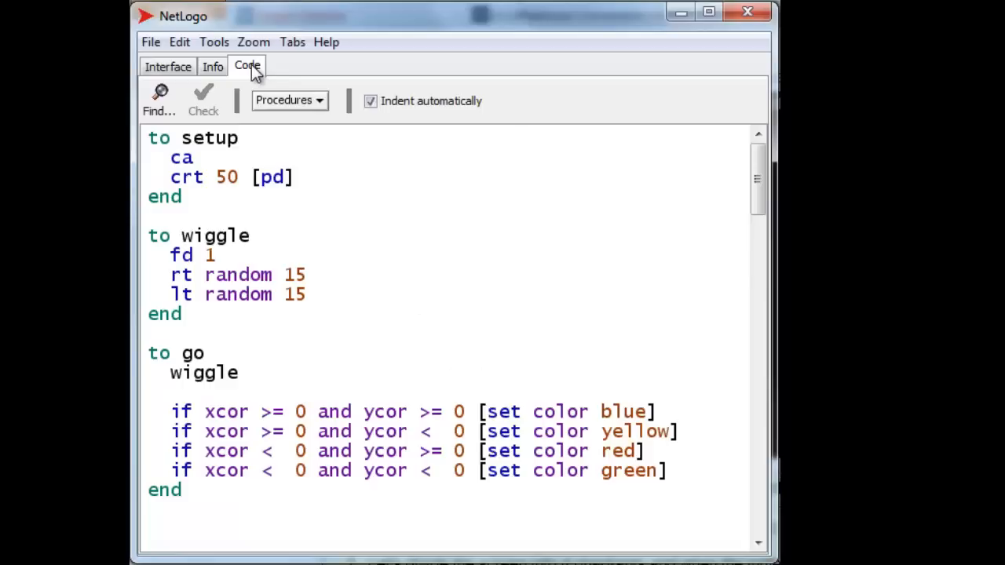
pyautogui.moveTo(384, 270)
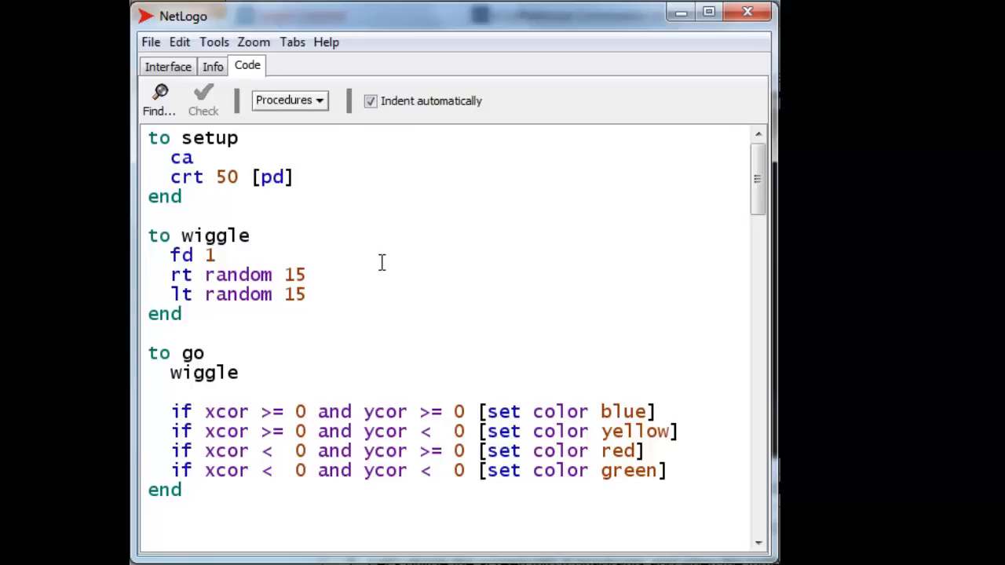
pyautogui.moveTo(145, 138)
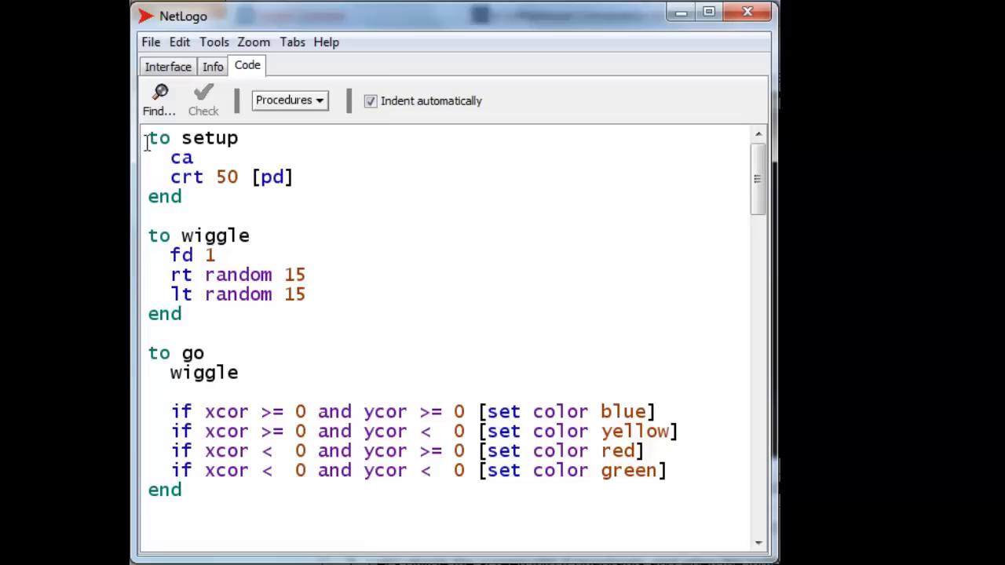
pyautogui.moveTo(259, 204)
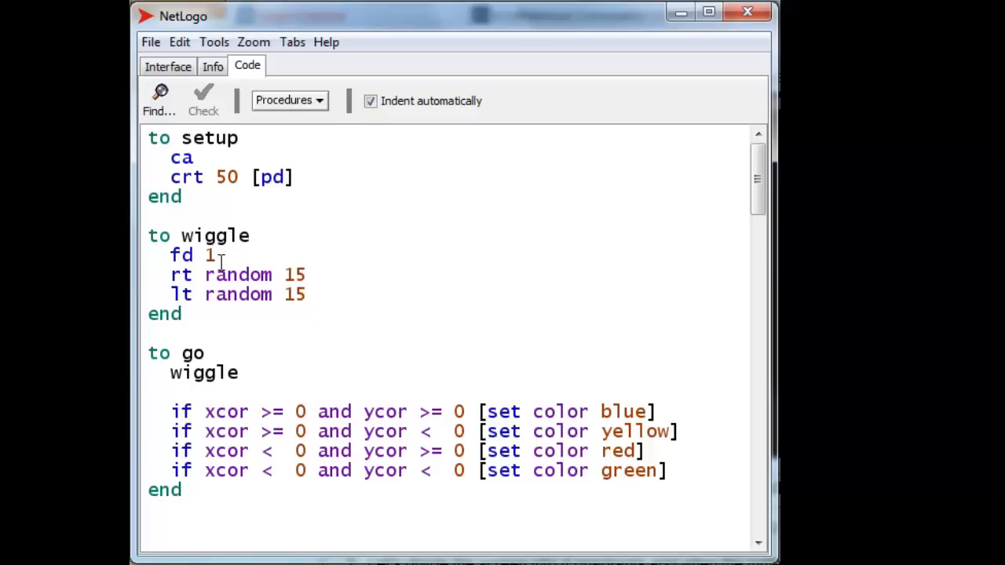
pyautogui.moveTo(270, 336)
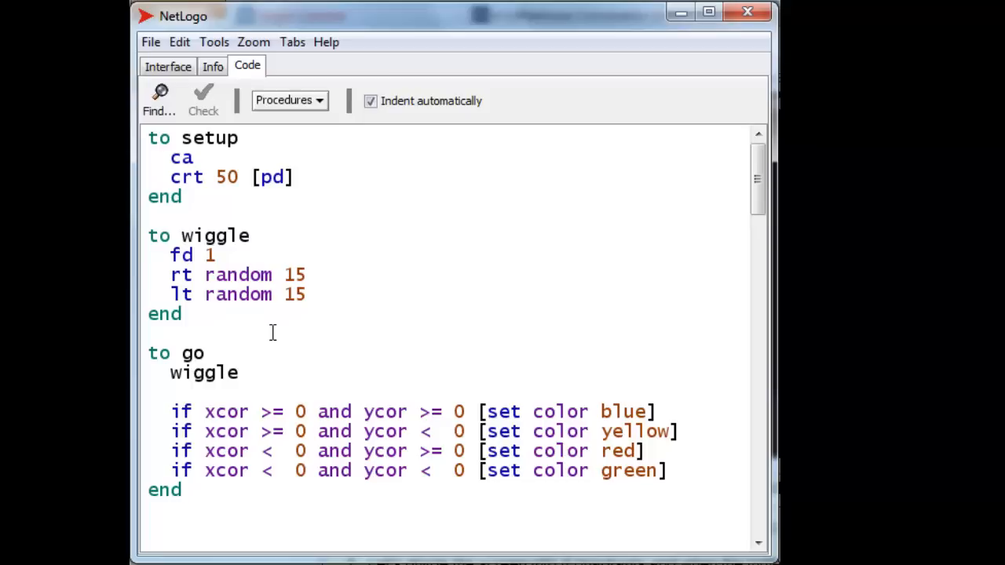
pyautogui.moveTo(157, 396)
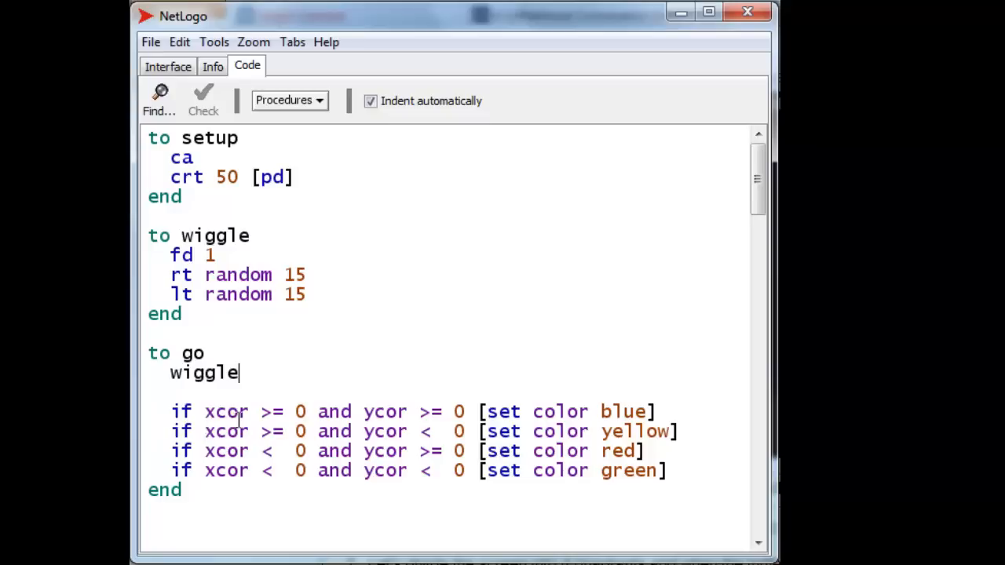
pyautogui.moveTo(432, 431)
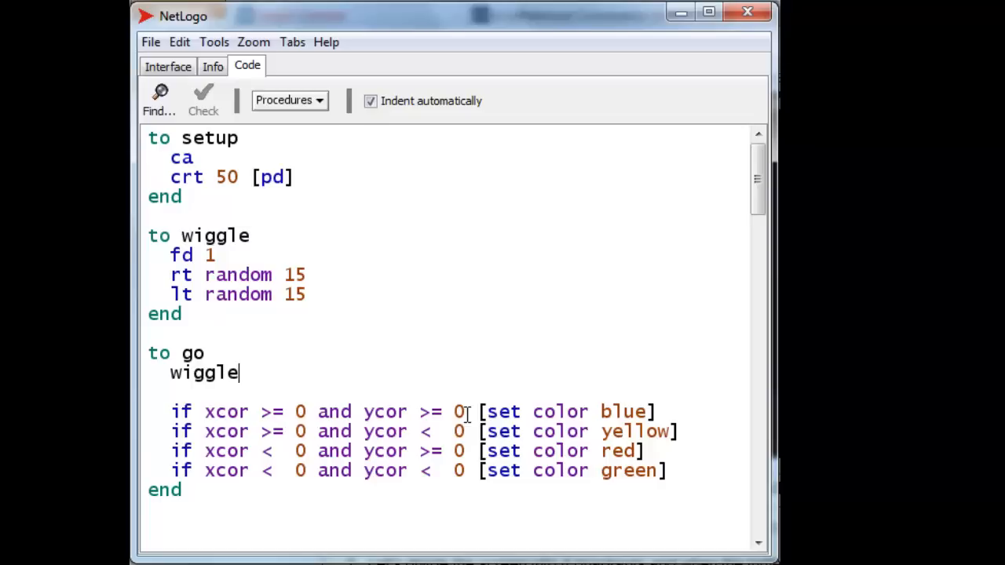
pyautogui.moveTo(656, 414)
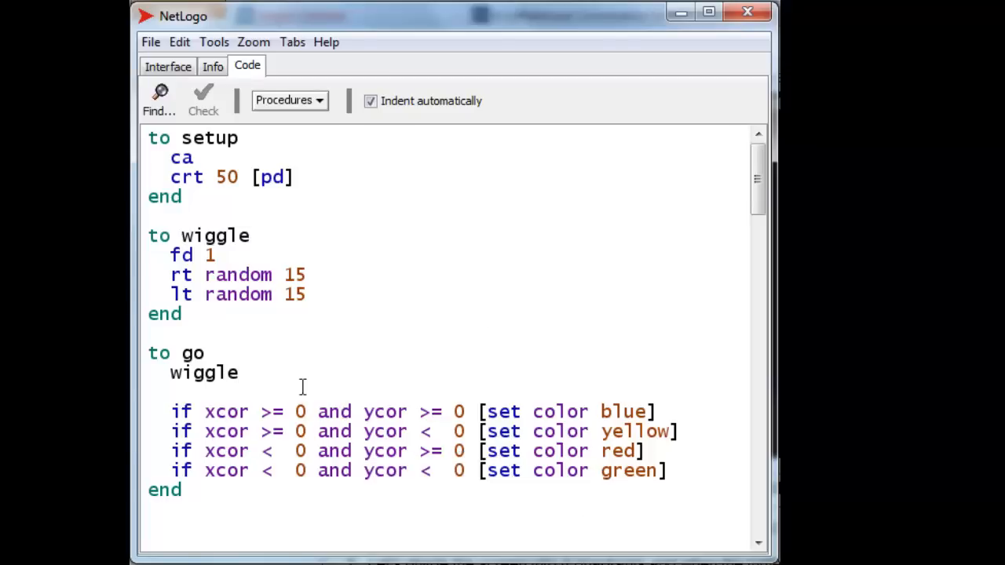
# Step: Run Go on the Interface so turtle trails colour red, blue, green and yellow by quadrant, then stop
pyautogui.click(166, 66)
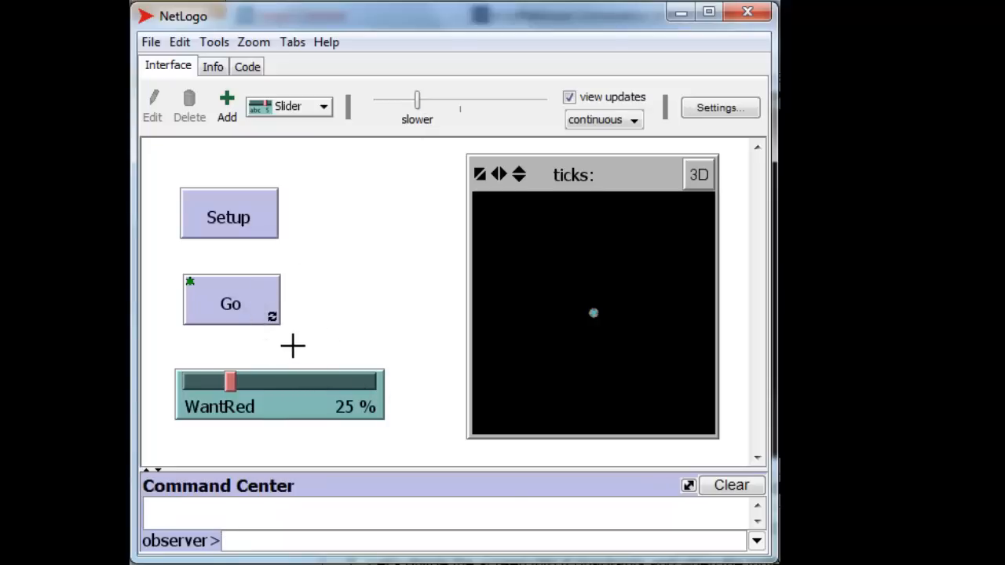
pyautogui.click(231, 305)
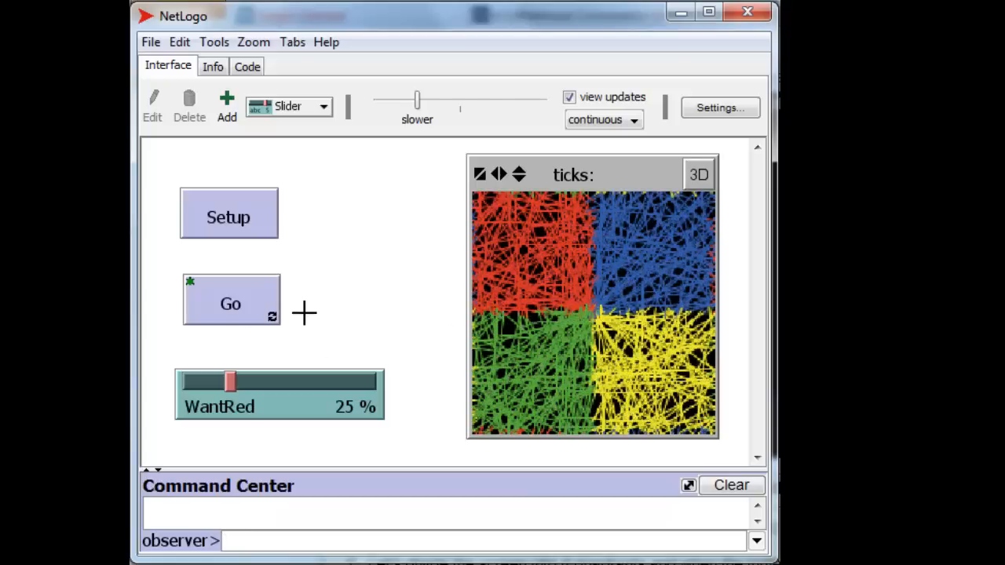
pyautogui.click(247, 66)
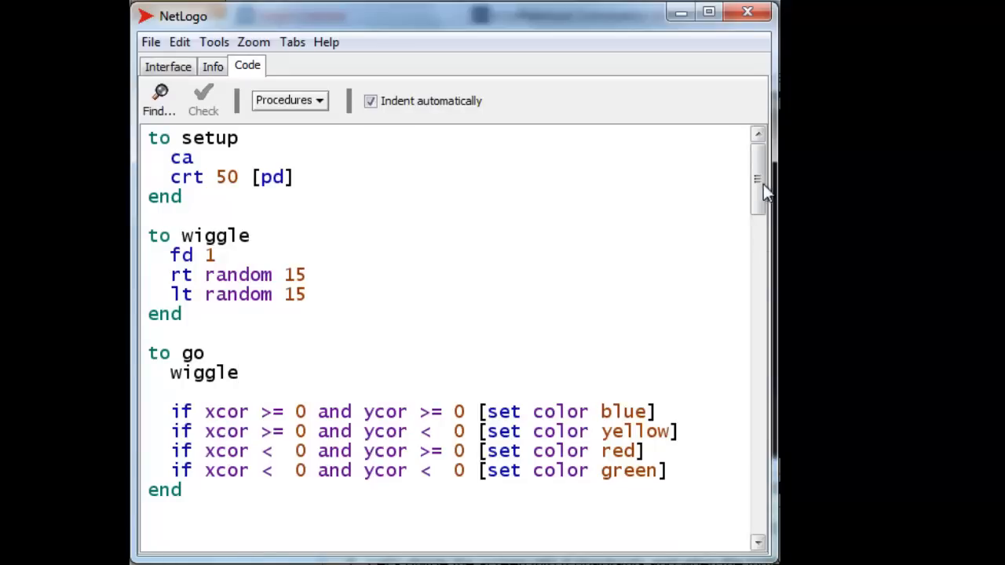
pyautogui.moveTo(762, 181)
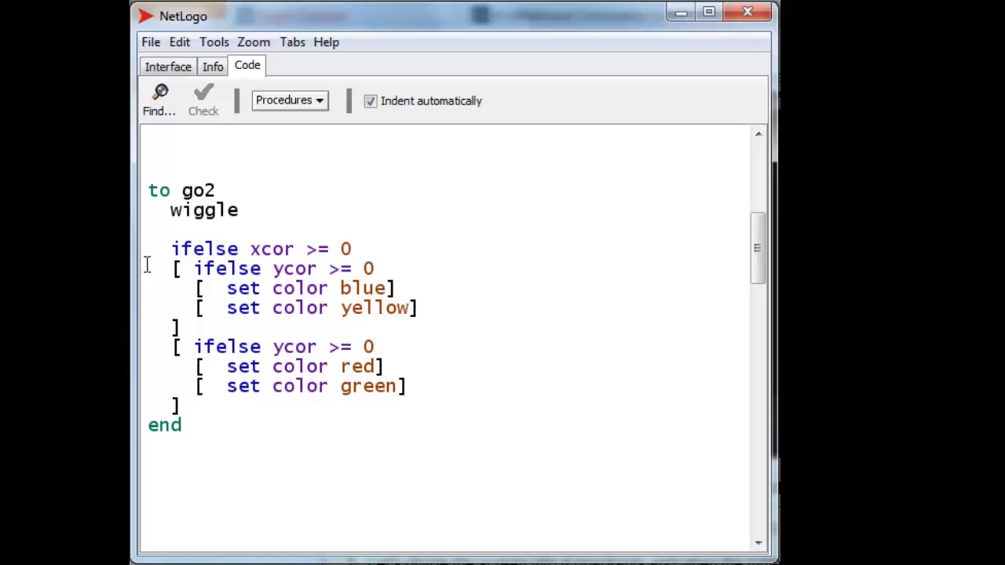
# Step: Highlight the nested ifelse branches of go2, including the negative-xcor branch, then clear the highlight
pyautogui.moveTo(173, 269); pyautogui.dragTo(181, 328)
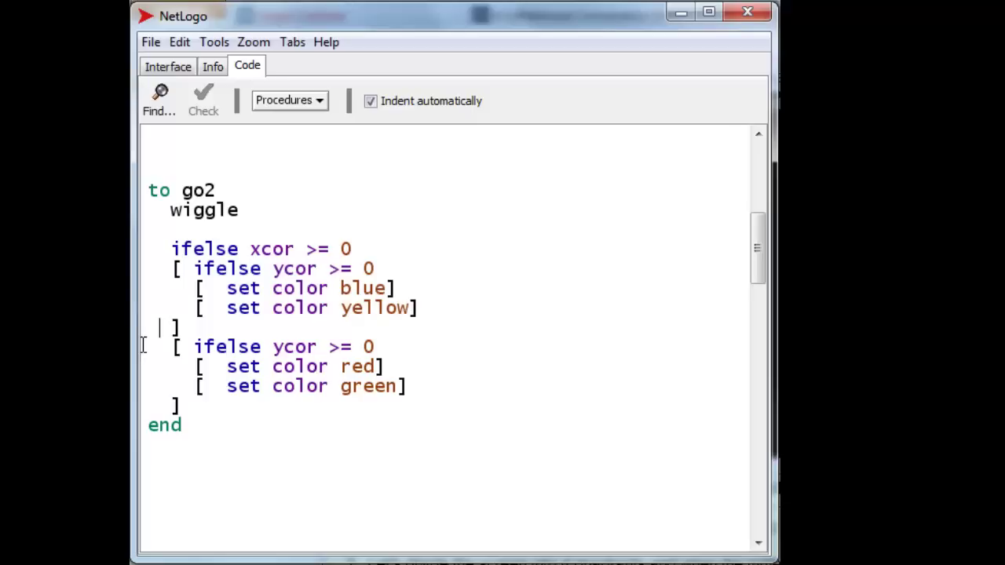
pyautogui.moveTo(160, 328); pyautogui.dragTo(180, 405)
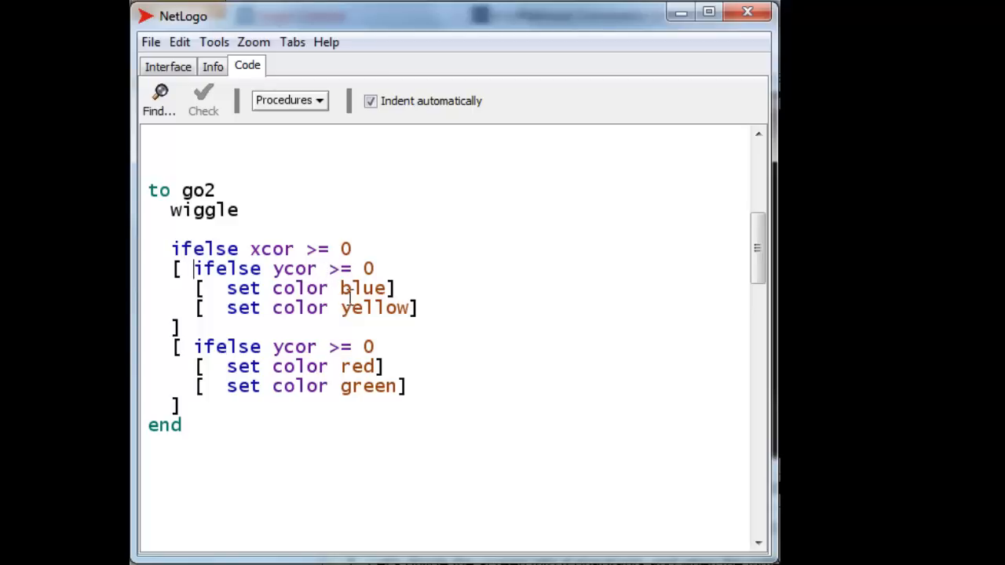
pyautogui.moveTo(375, 325)
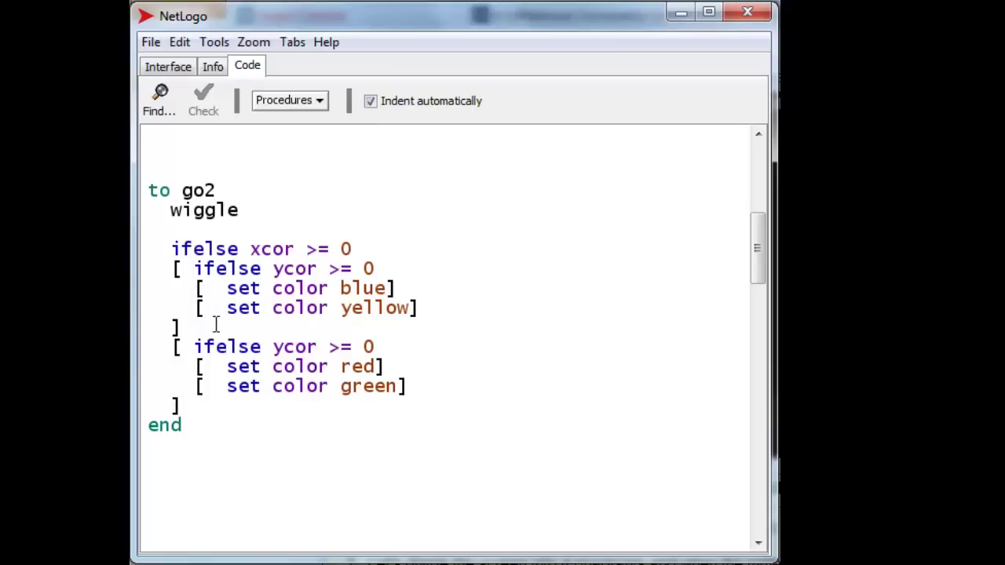
pyautogui.click(195, 269)
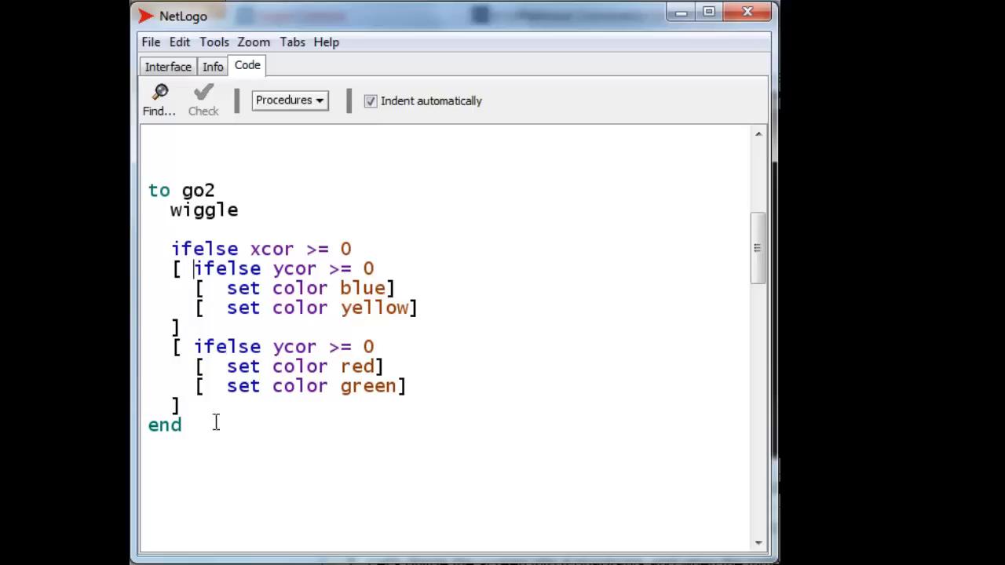
pyautogui.moveTo(147, 302)
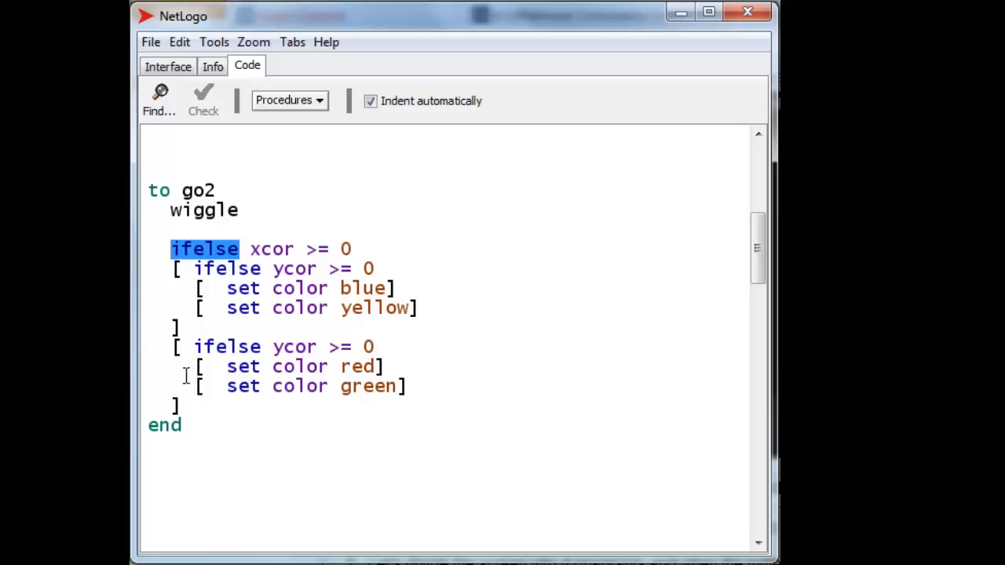
pyautogui.moveTo(259, 264)
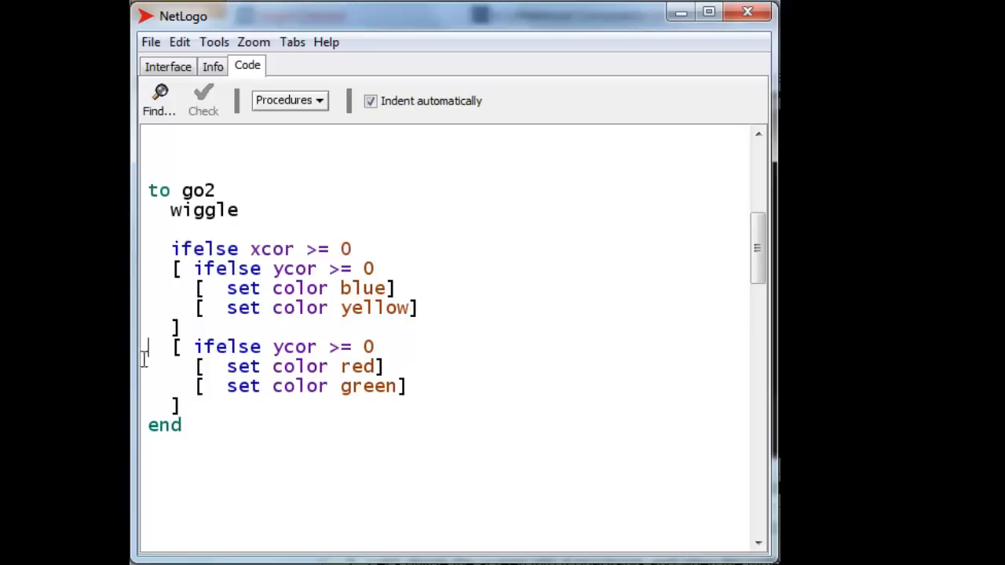
pyautogui.moveTo(144, 347); pyautogui.dragTo(165, 424)
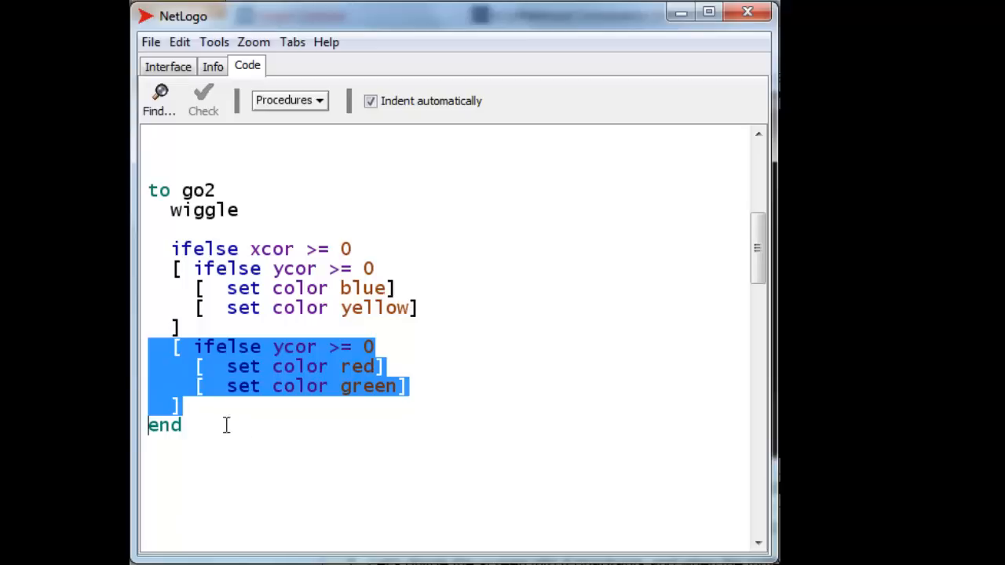
pyautogui.click(364, 347)
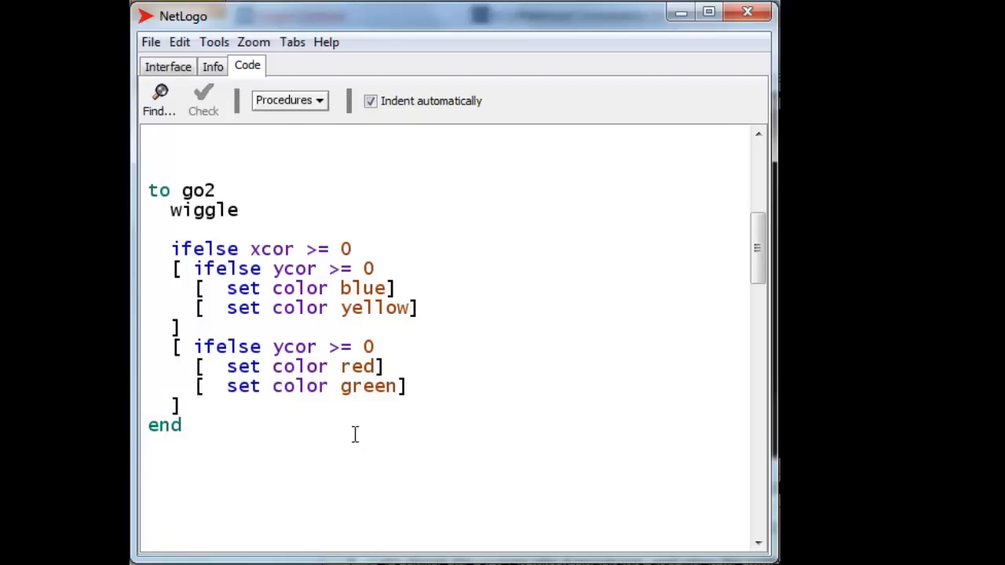
pyautogui.moveTo(351, 420)
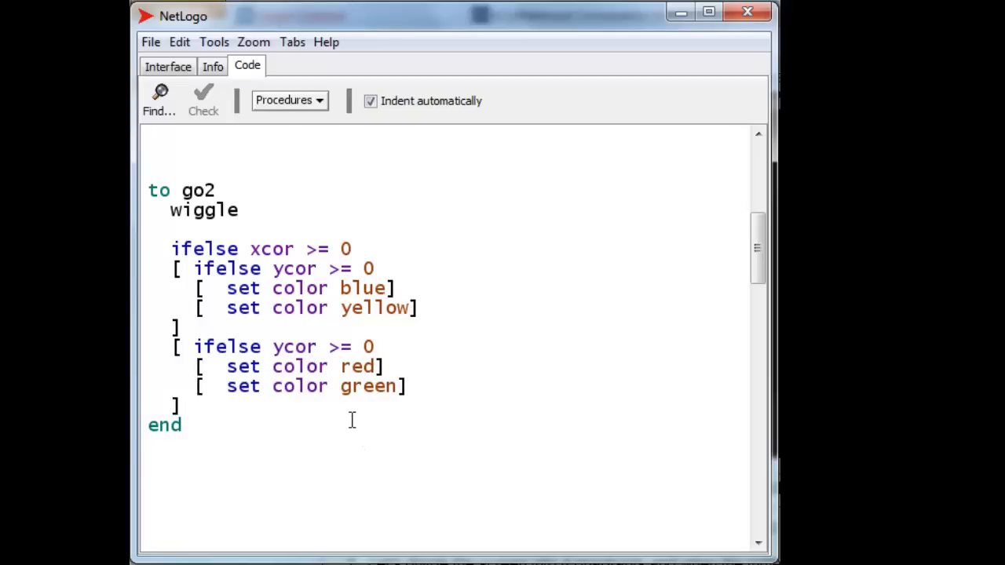
pyautogui.moveTo(546, 329)
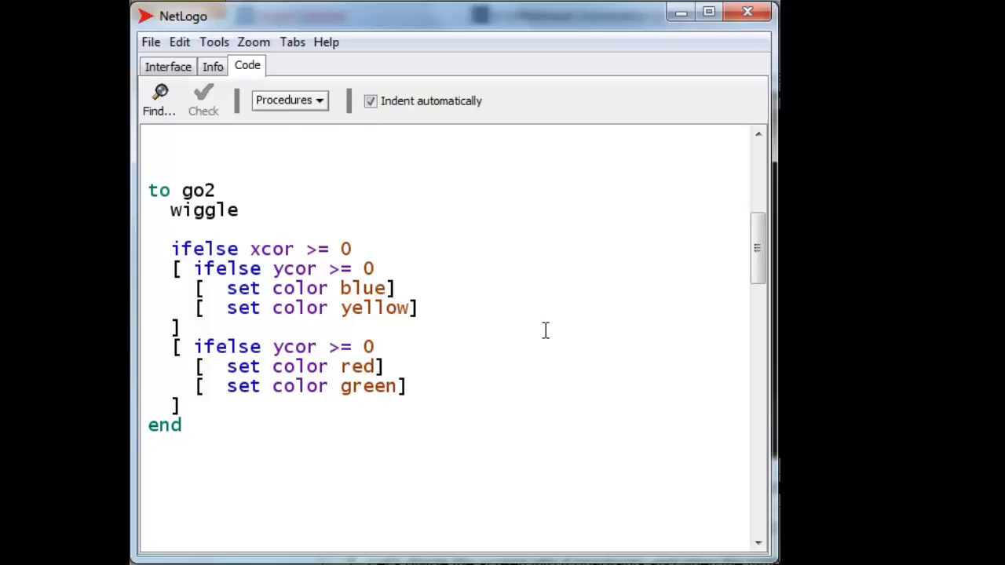
pyautogui.moveTo(725, 317)
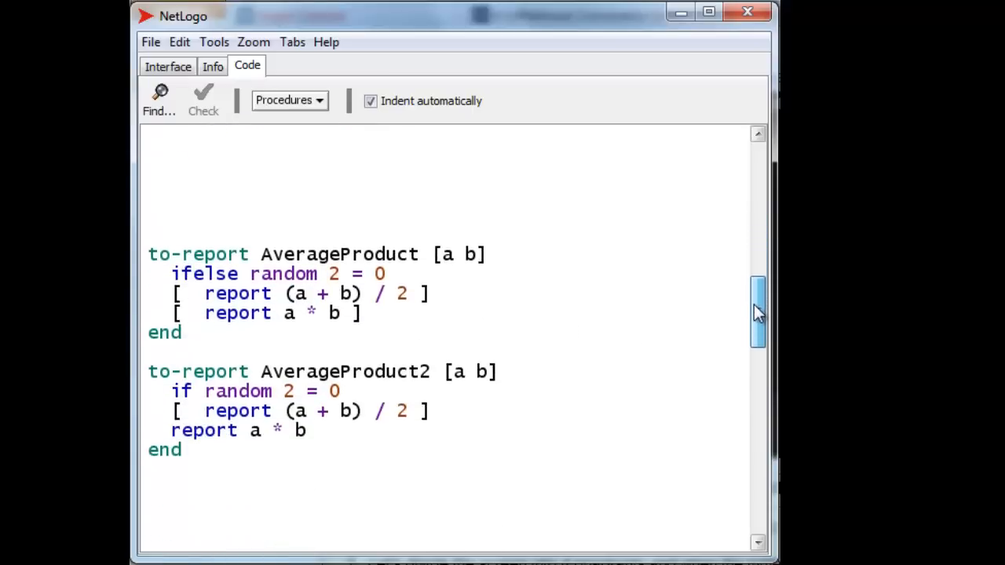
pyautogui.moveTo(644, 311)
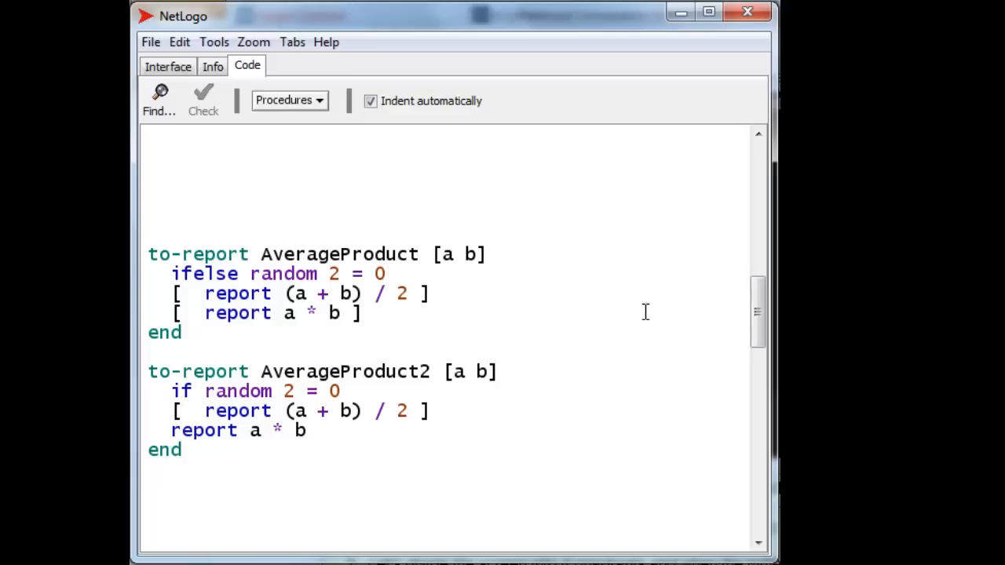
pyautogui.moveTo(270, 256)
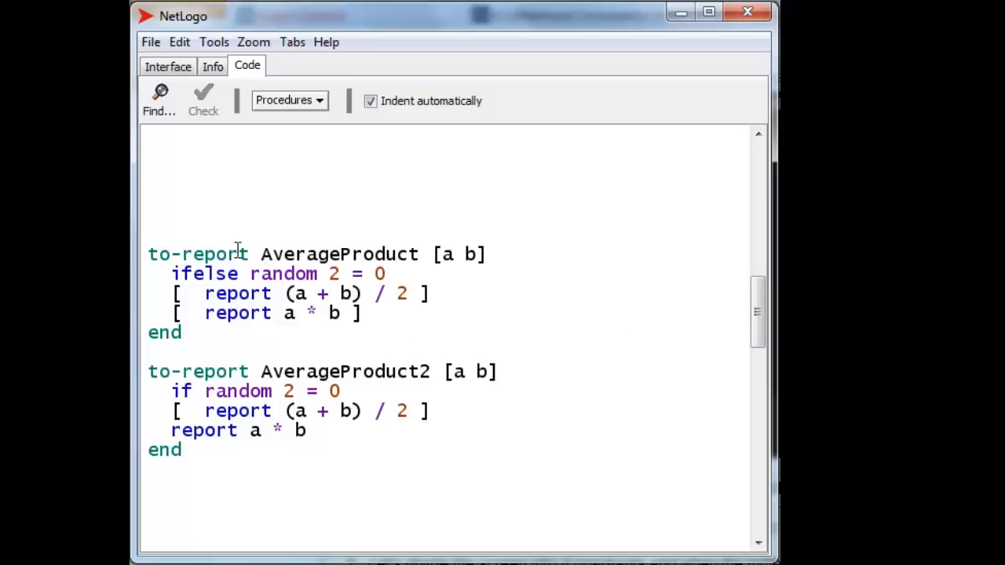
pyautogui.moveTo(446, 307)
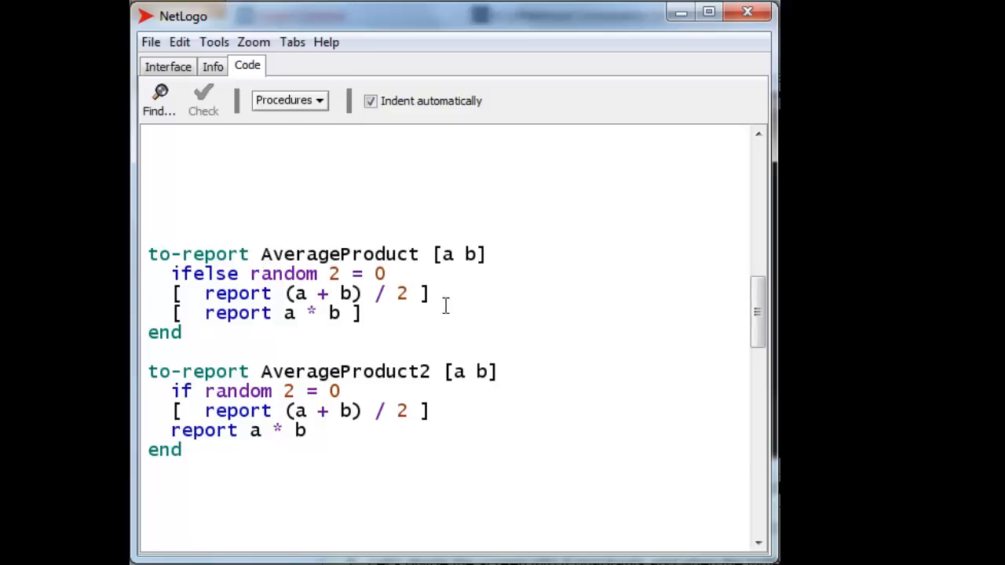
pyautogui.moveTo(471, 275)
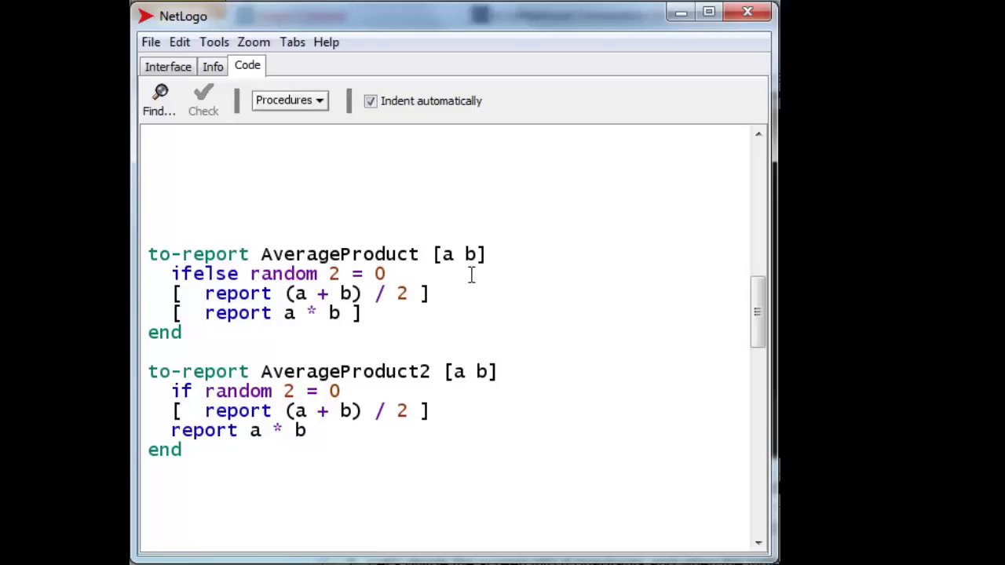
pyautogui.moveTo(248, 306)
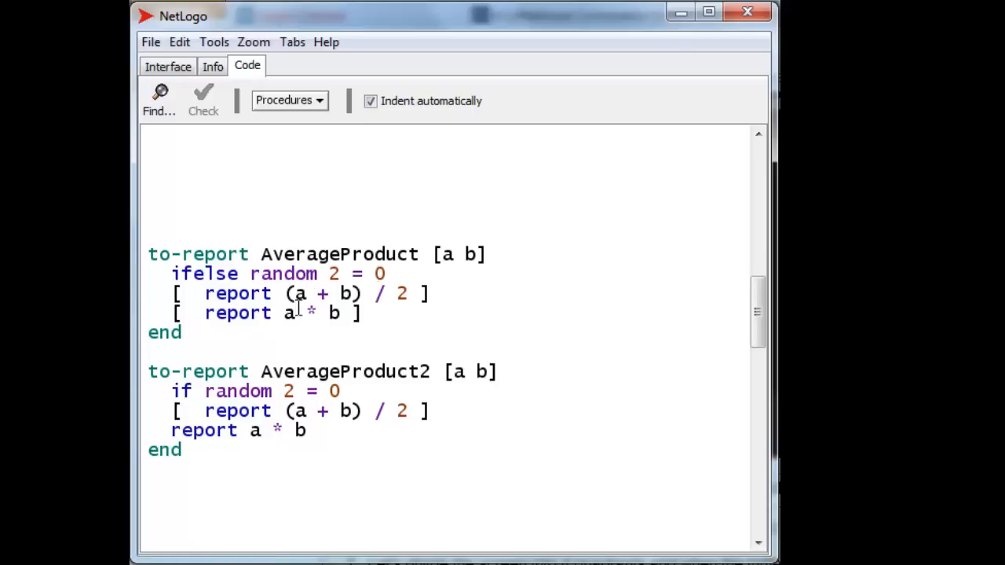
pyautogui.moveTo(297, 303)
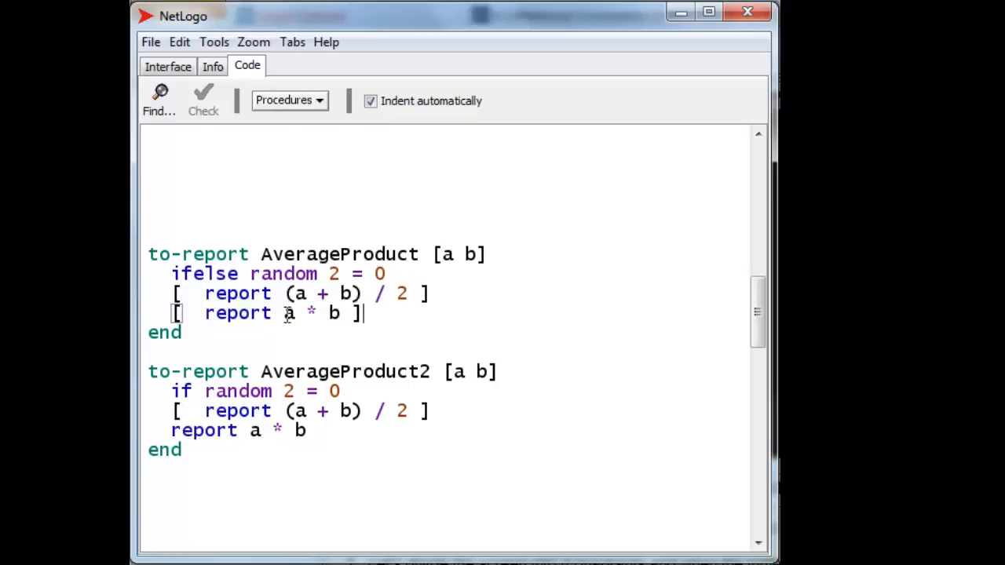
# Step: Highlight parts of AverageProduct2, including its fallback report keyword
pyautogui.moveTo(285, 313); pyautogui.dragTo(339, 312)
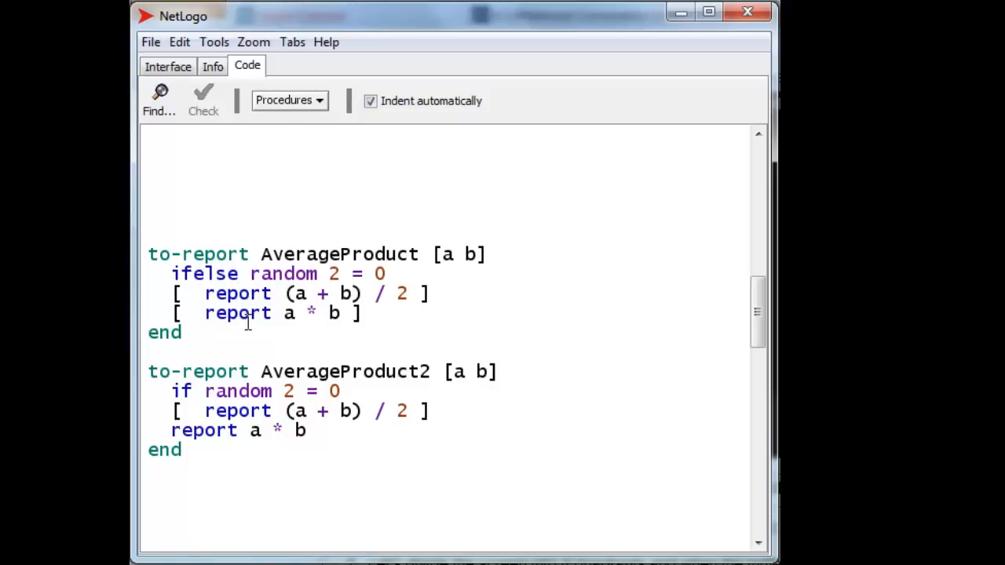
pyautogui.moveTo(244, 328)
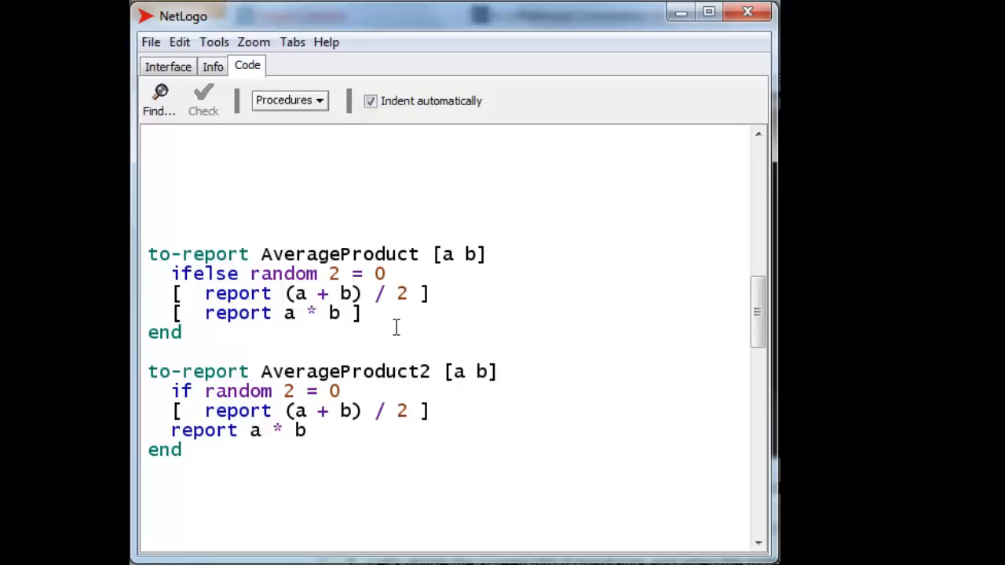
pyautogui.moveTo(315, 354)
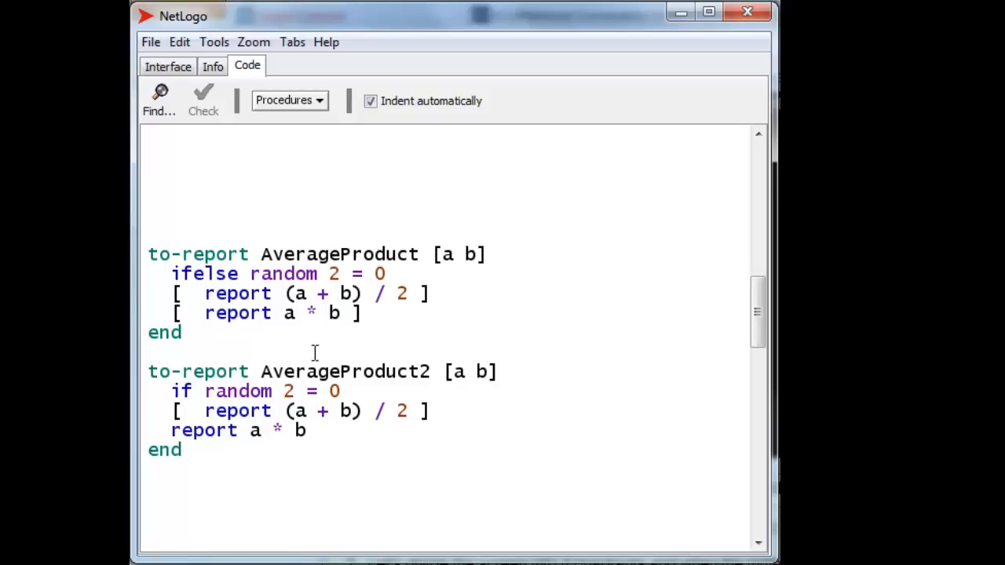
pyautogui.moveTo(269, 371)
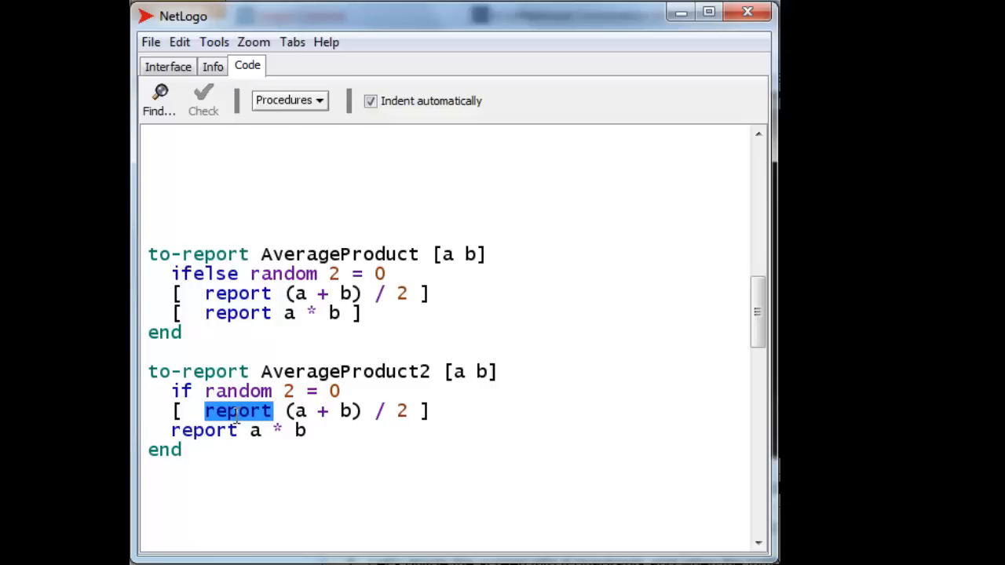
pyautogui.moveTo(275, 420)
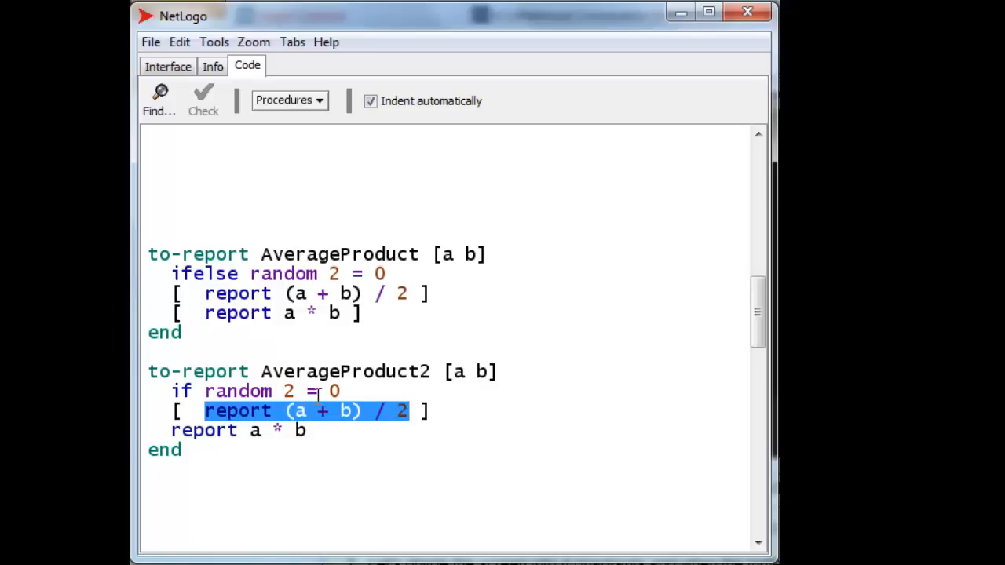
pyautogui.click(311, 391)
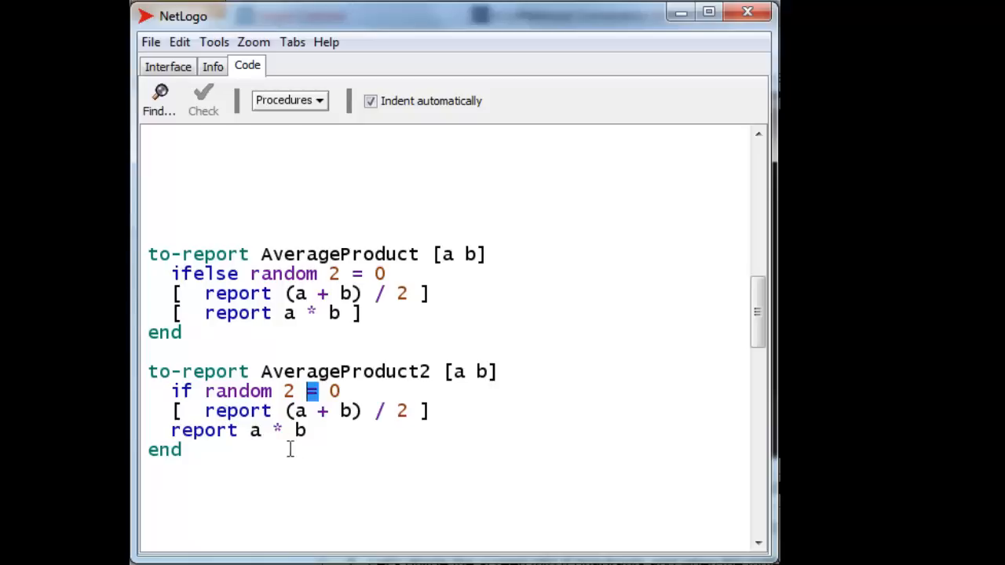
pyautogui.moveTo(306, 455)
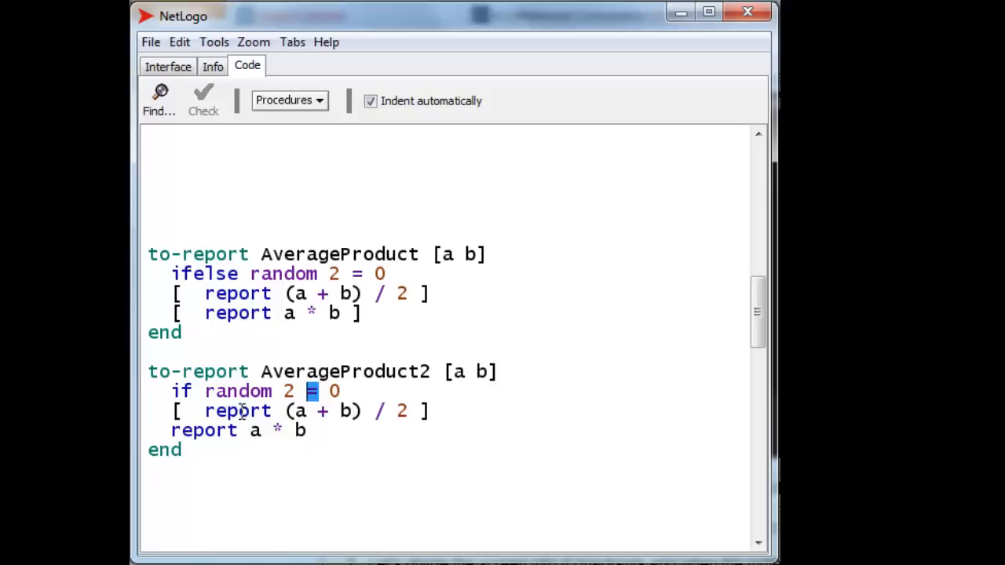
pyautogui.doubleClick(235, 412)
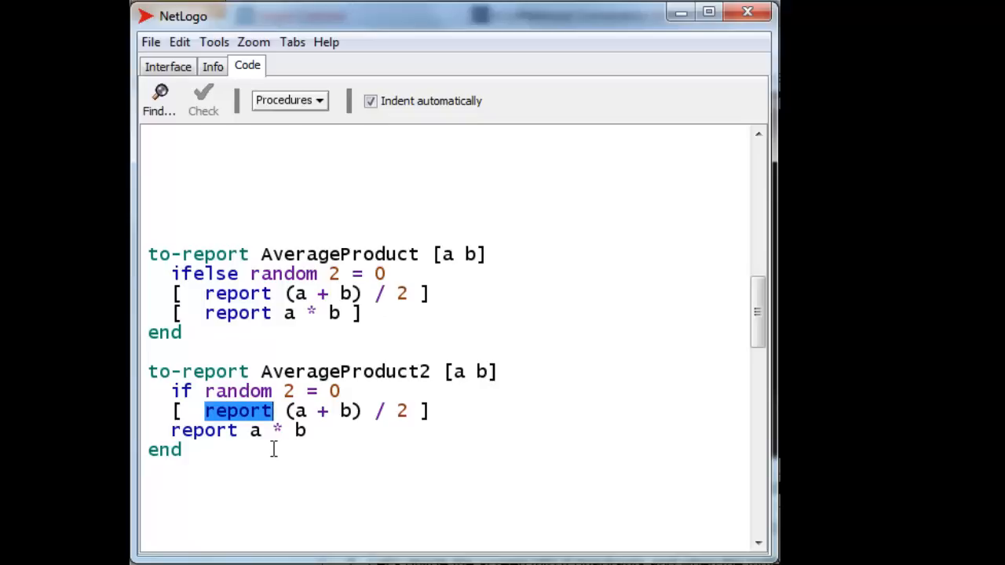
pyautogui.moveTo(295, 452)
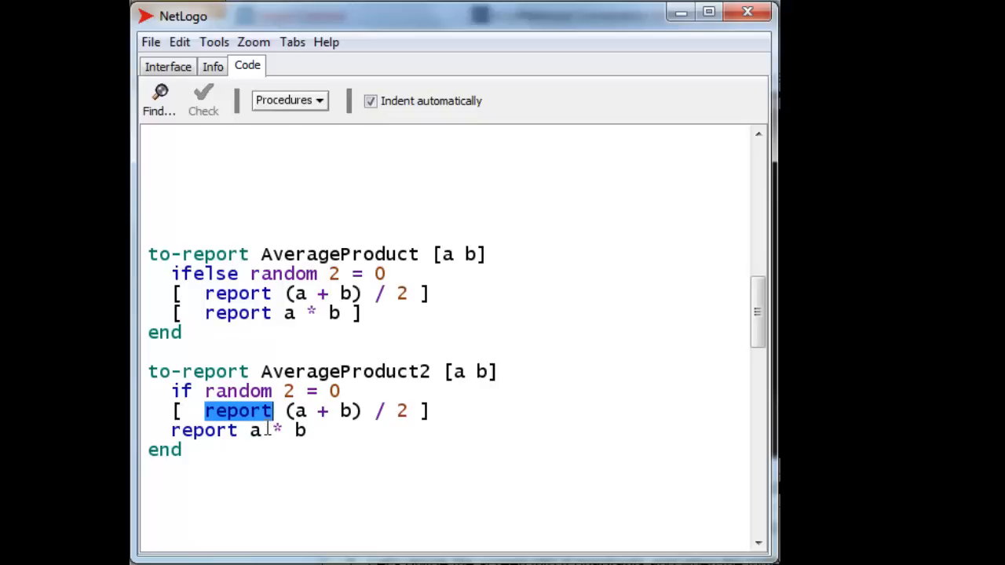
pyautogui.moveTo(710, 328)
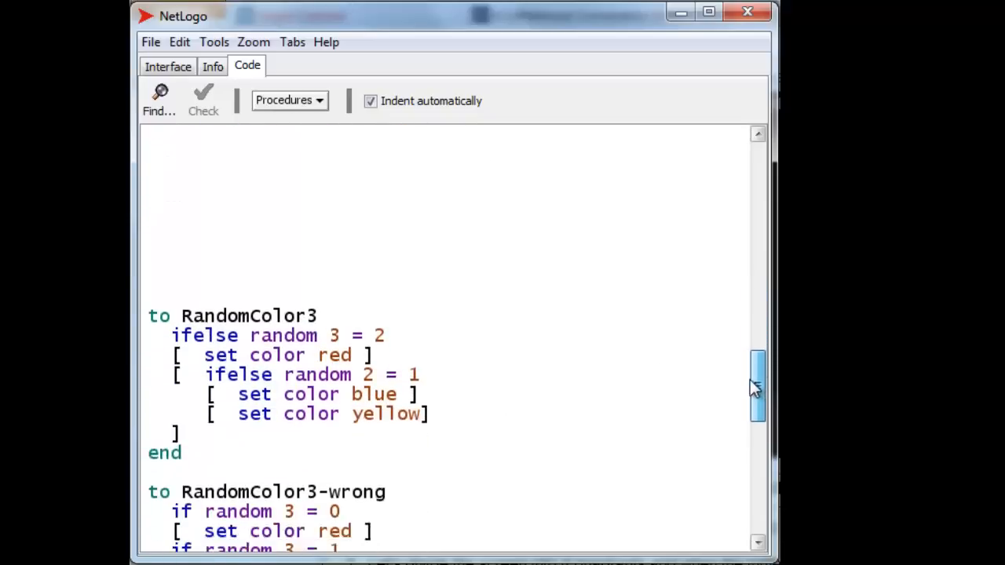
pyautogui.scroll(3)
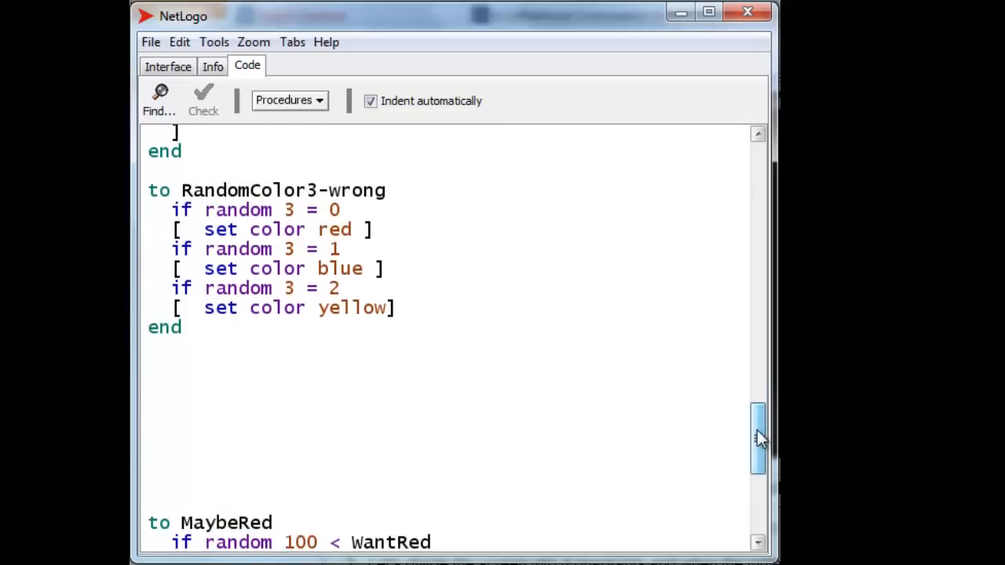
pyautogui.scroll(3)
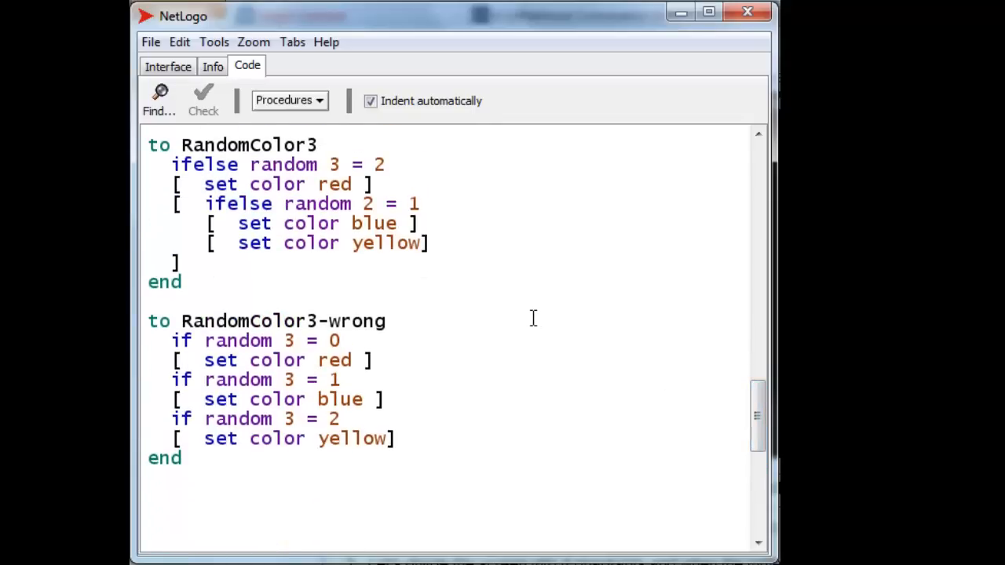
pyautogui.moveTo(314, 358)
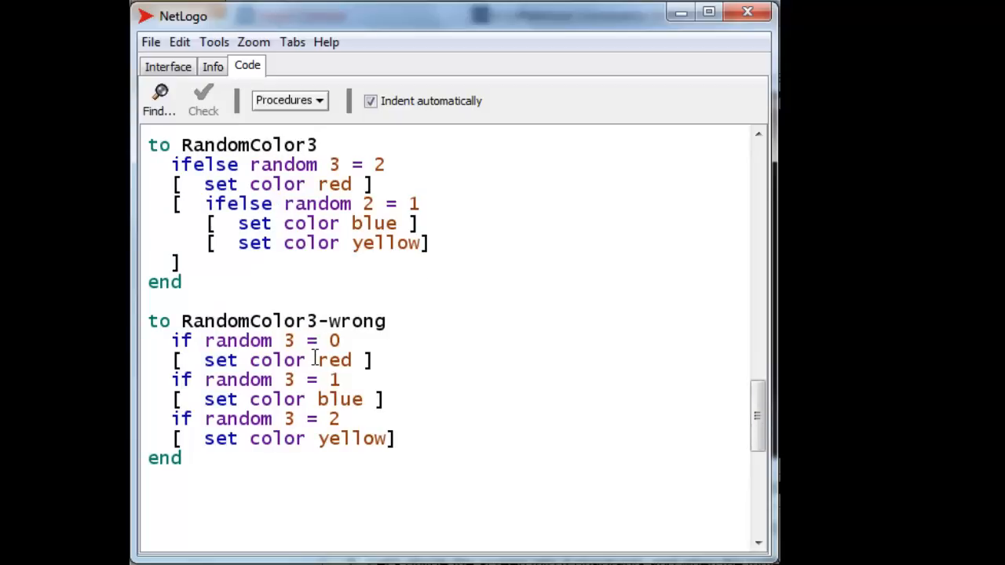
pyautogui.moveTo(254, 282)
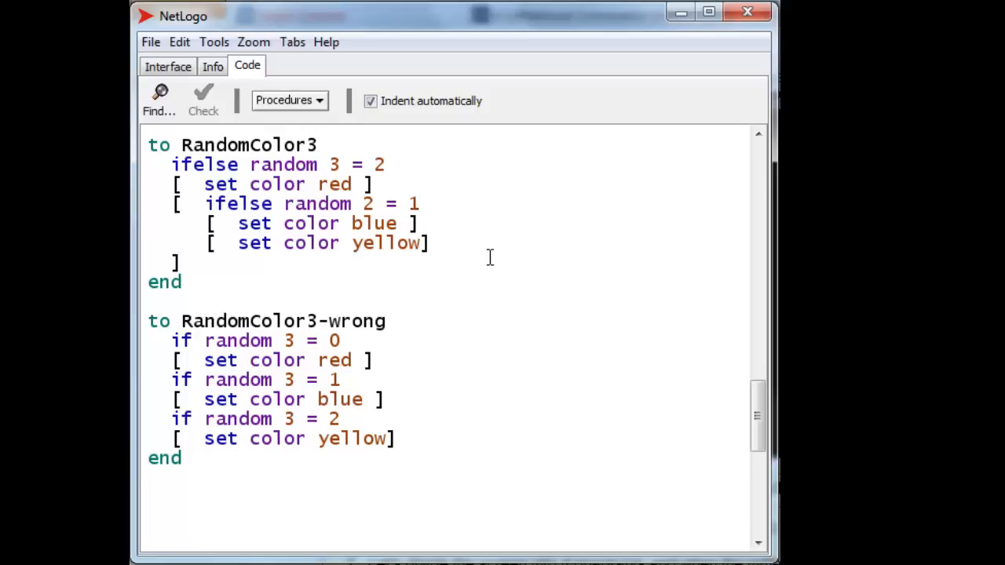
pyautogui.moveTo(265, 168)
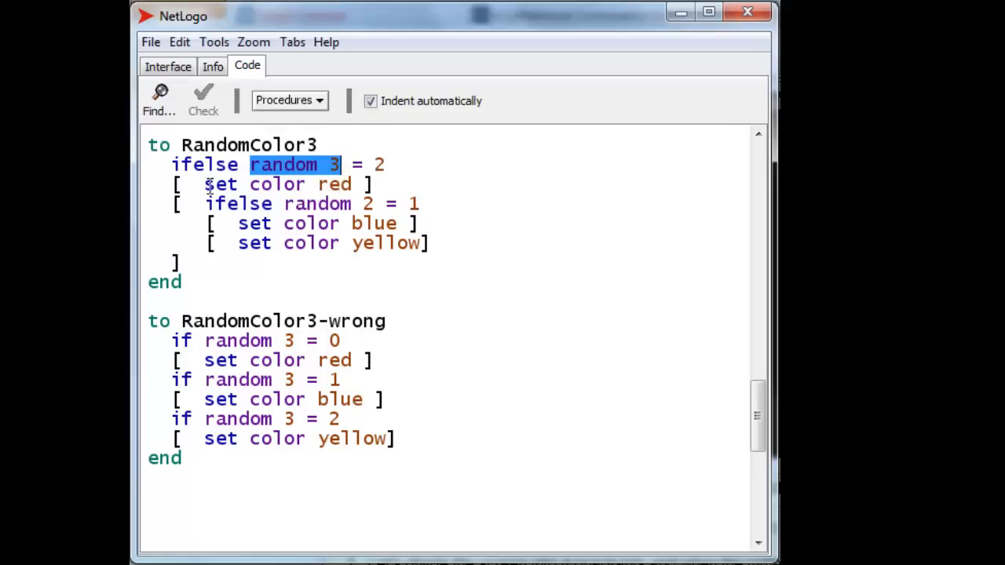
pyautogui.moveTo(367, 184)
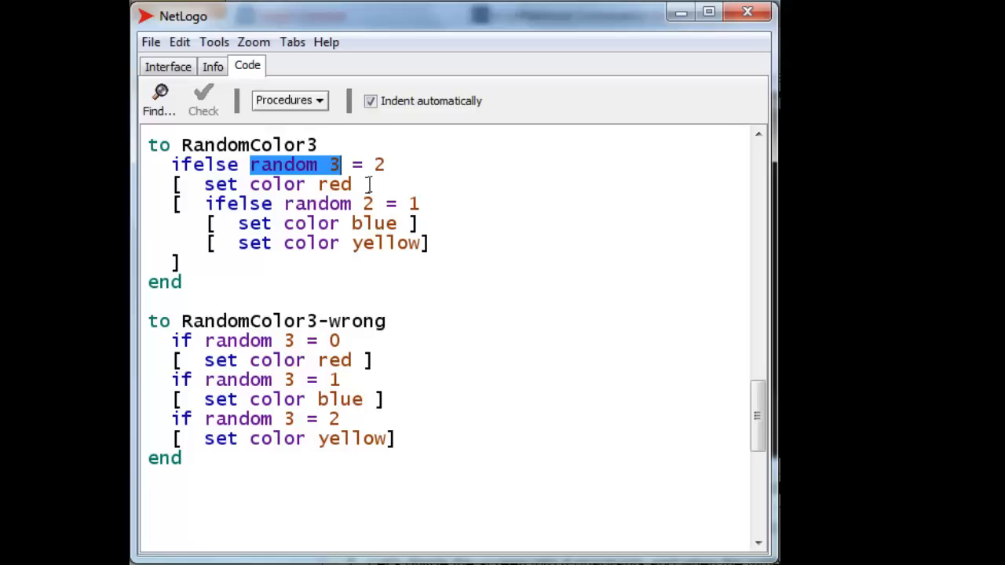
pyautogui.moveTo(210, 249)
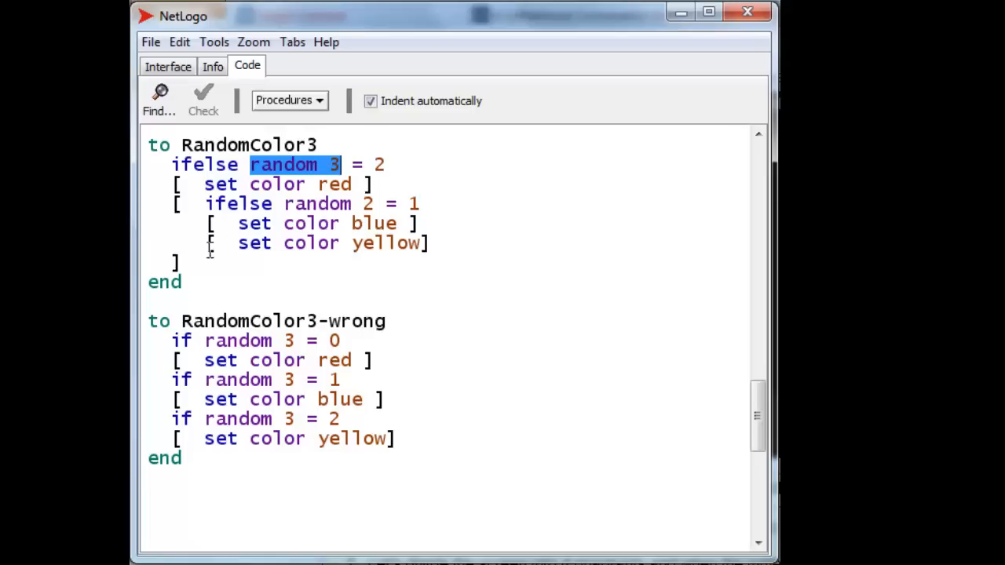
pyautogui.moveTo(147, 232)
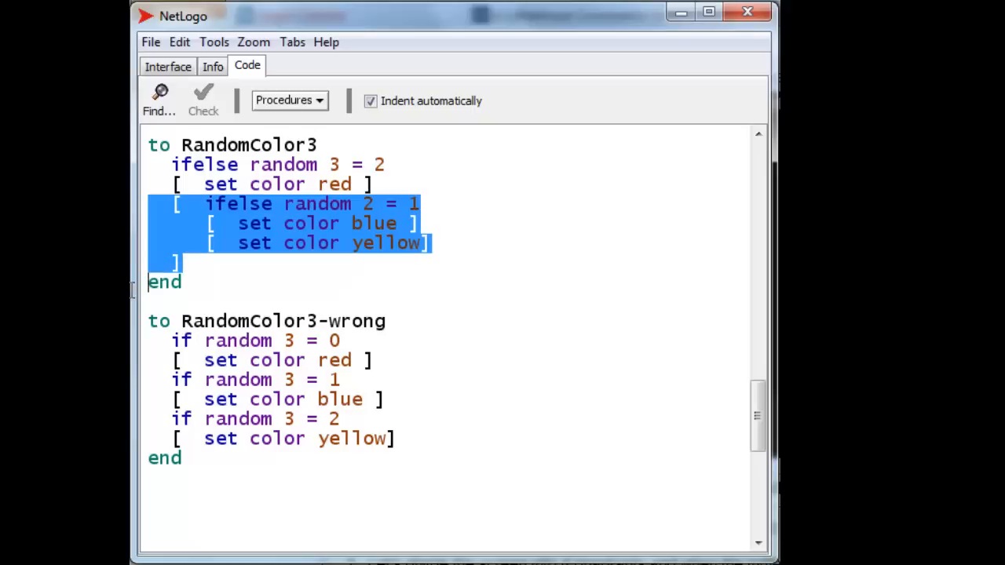
pyautogui.moveTo(342, 296)
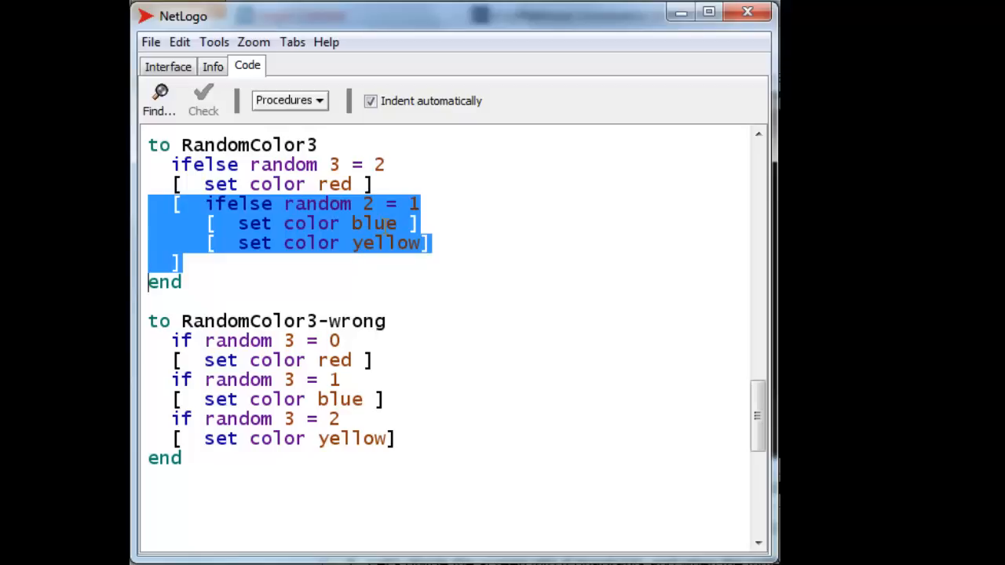
pyautogui.click(363, 291)
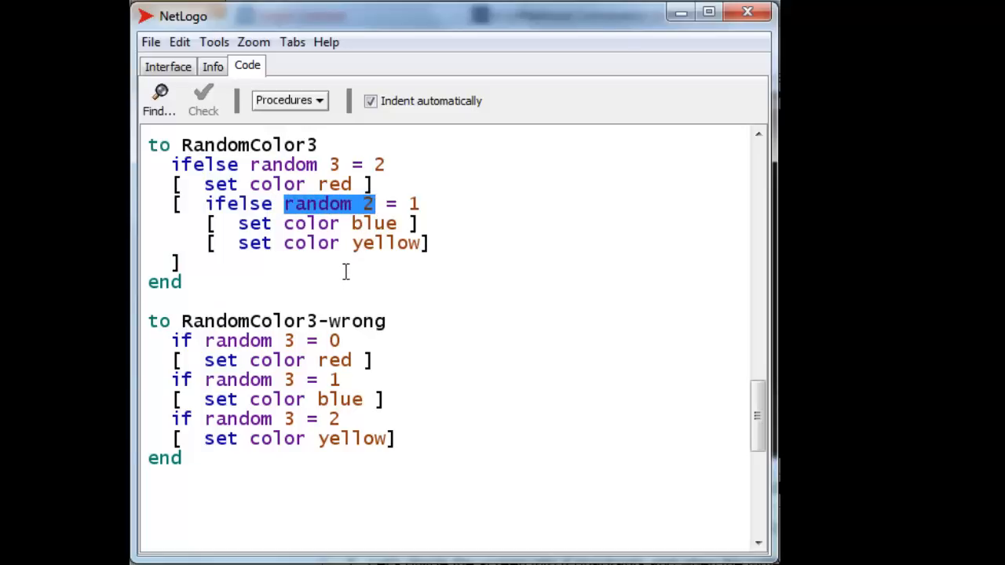
pyautogui.moveTo(374, 223)
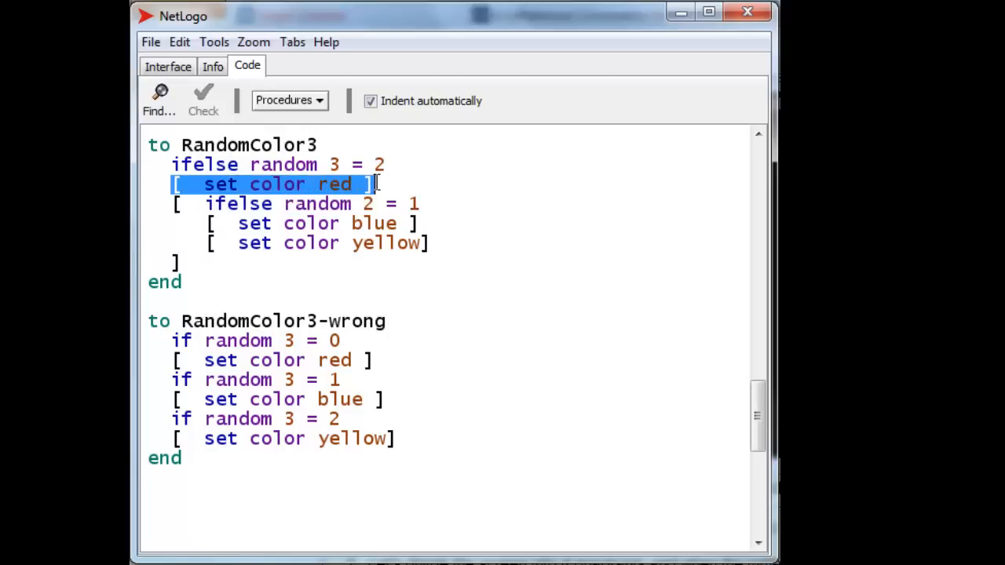
pyautogui.moveTo(157, 204)
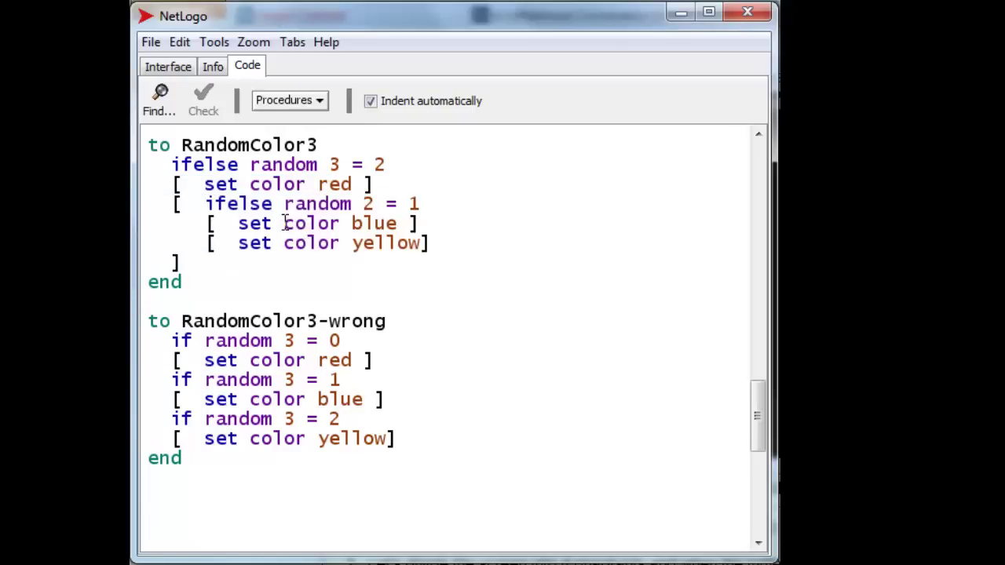
pyautogui.doubleClick(311, 223)
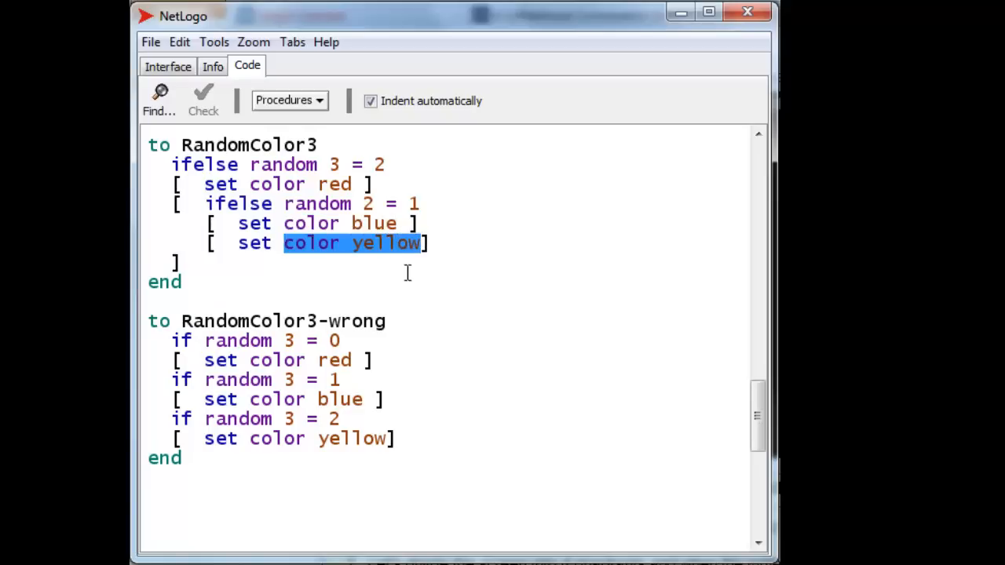
pyautogui.click(261, 259)
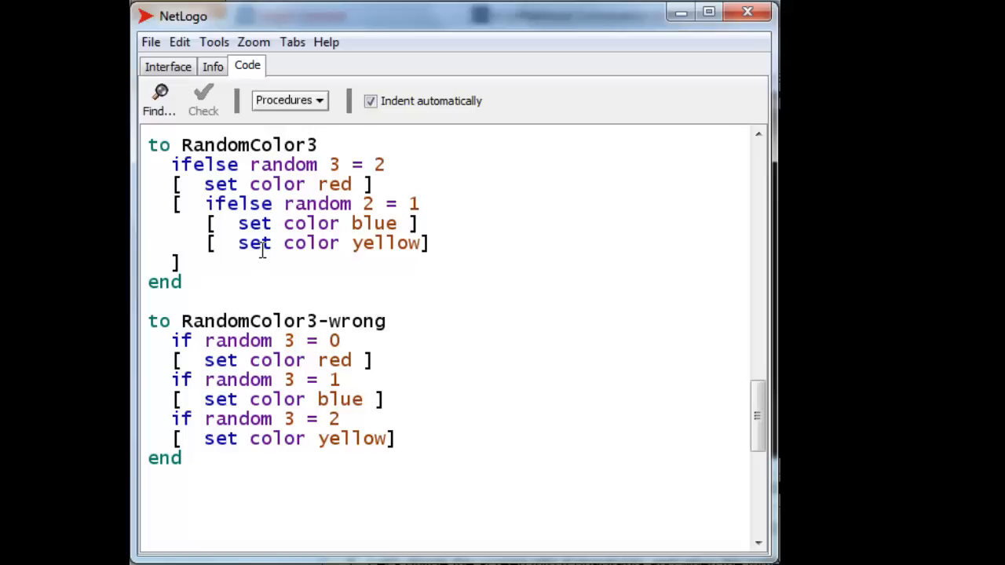
pyautogui.moveTo(230, 354)
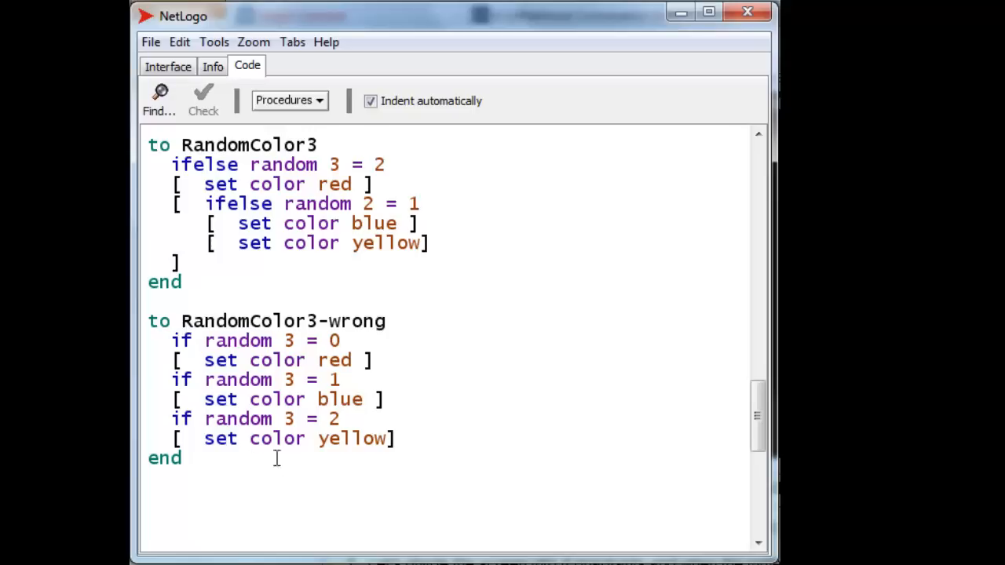
pyautogui.moveTo(227, 373)
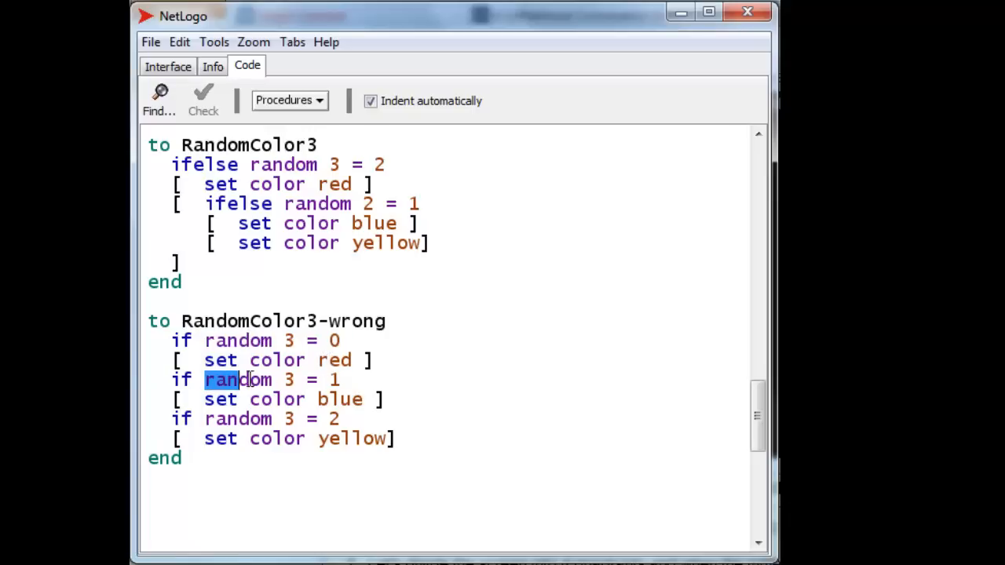
pyautogui.moveTo(220, 380); pyautogui.dragTo(340, 380)
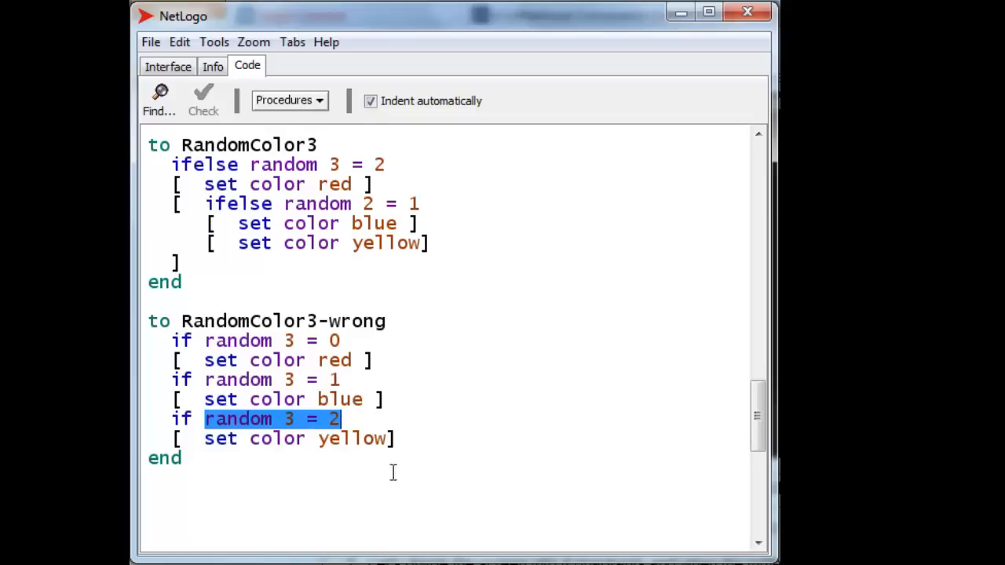
pyautogui.moveTo(407, 537)
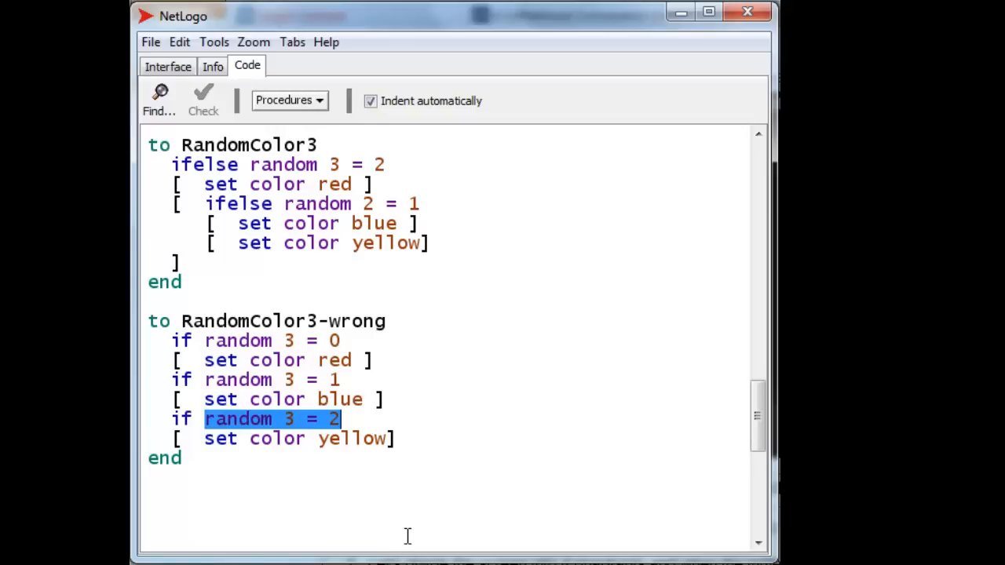
pyautogui.moveTo(405, 368)
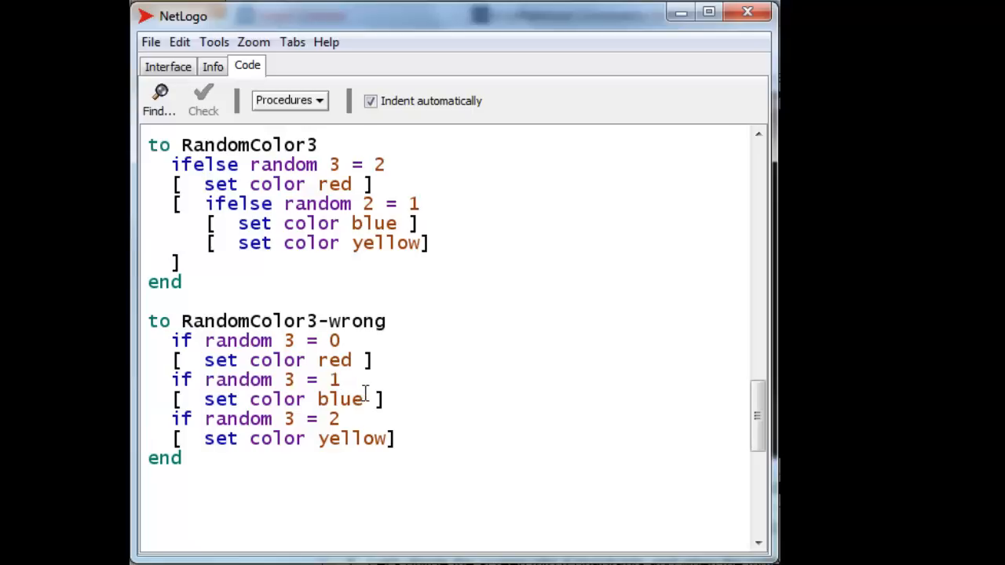
pyautogui.moveTo(369, 390)
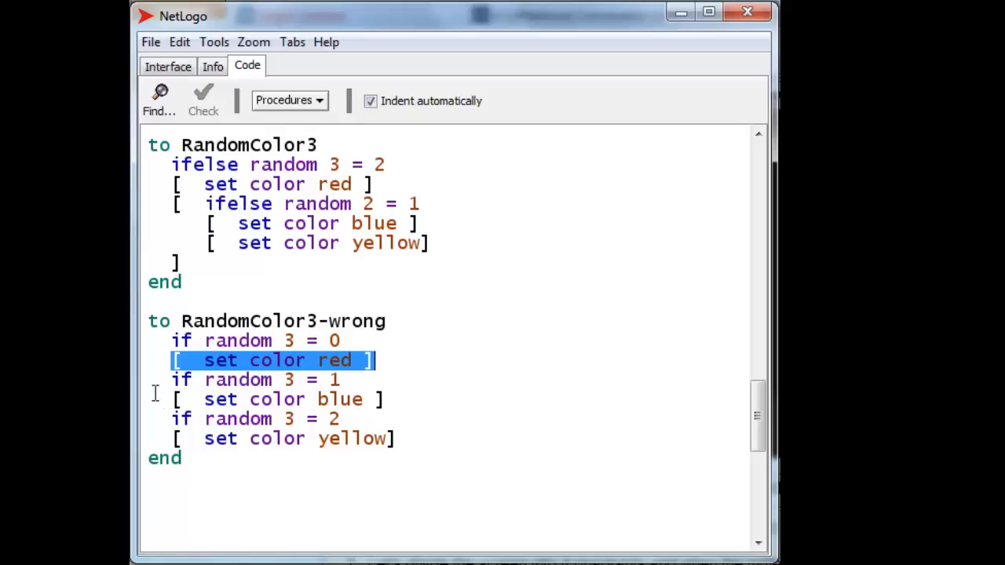
pyautogui.doubleClick(238, 379)
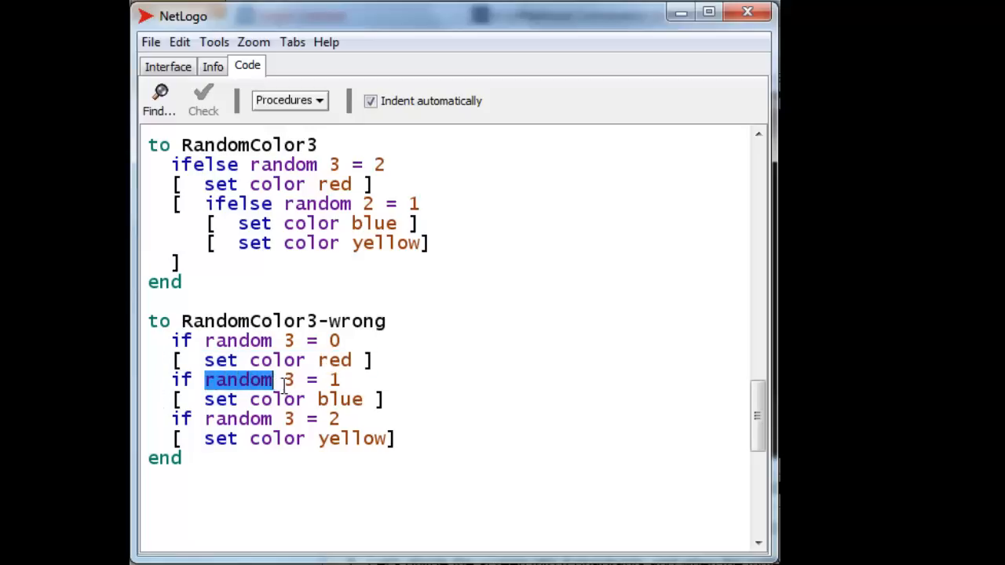
pyautogui.moveTo(273, 379); pyautogui.dragTo(297, 378)
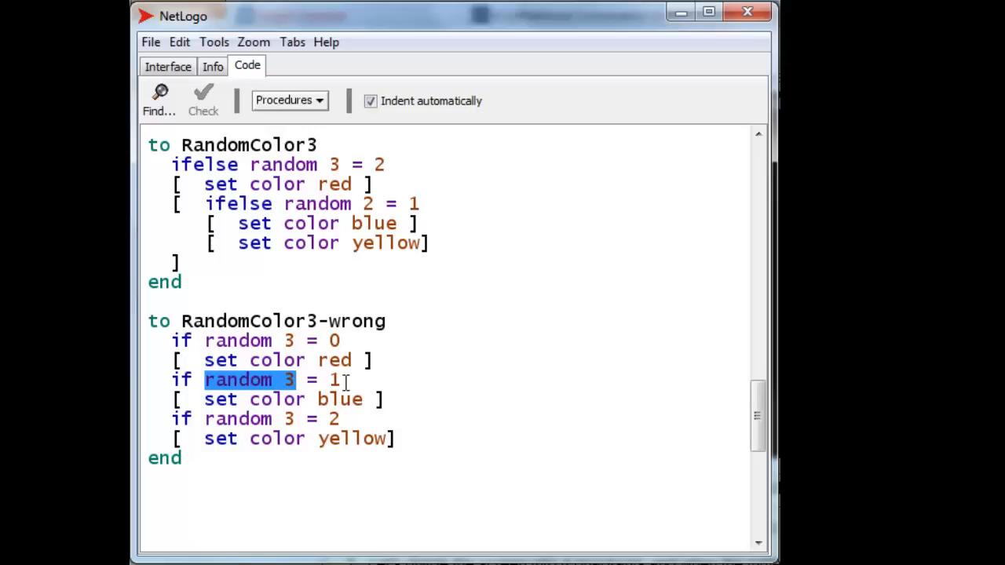
pyautogui.click(339, 378)
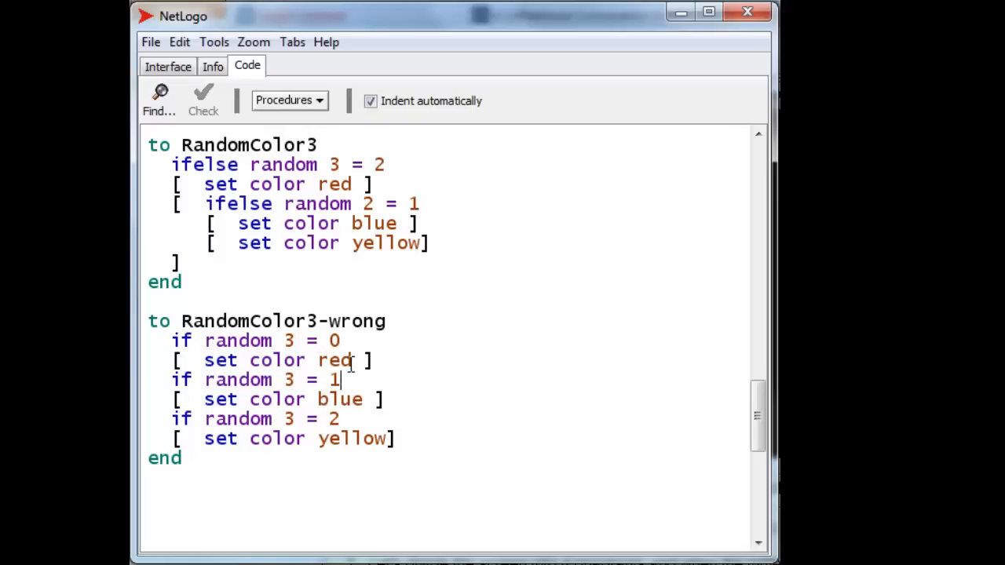
pyautogui.doubleClick(339, 399)
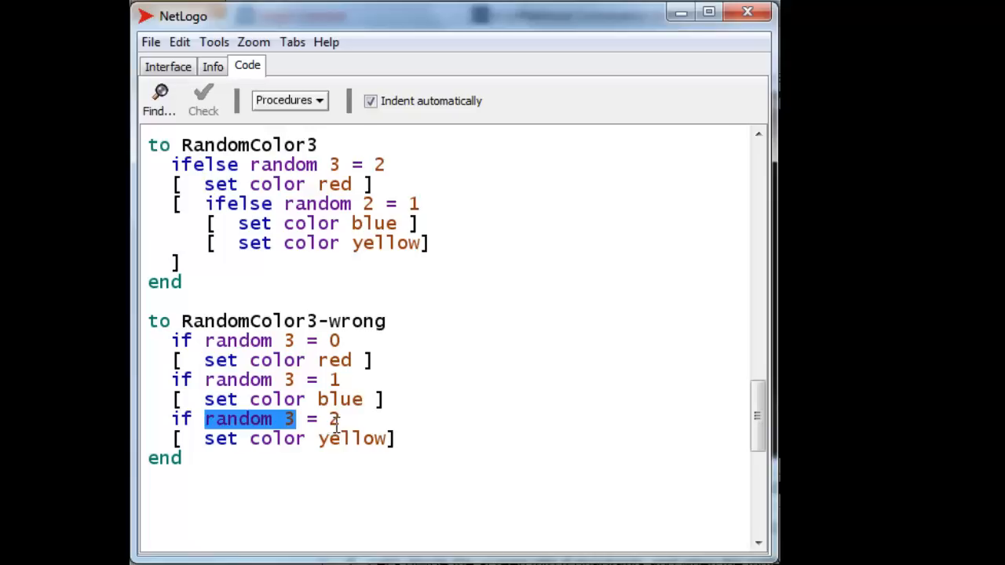
pyautogui.doubleClick(333, 418)
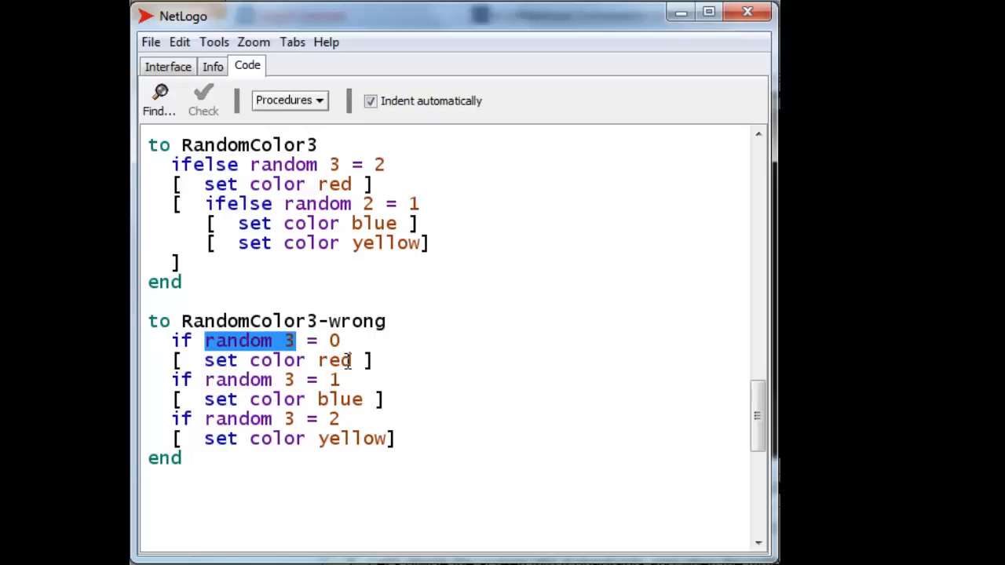
pyautogui.doubleClick(239, 379)
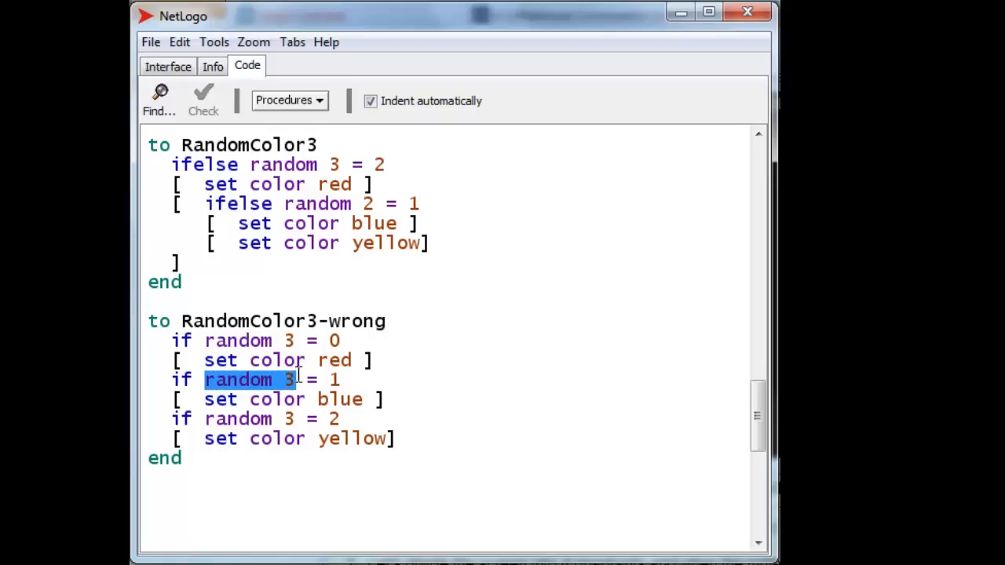
pyautogui.moveTo(297, 399)
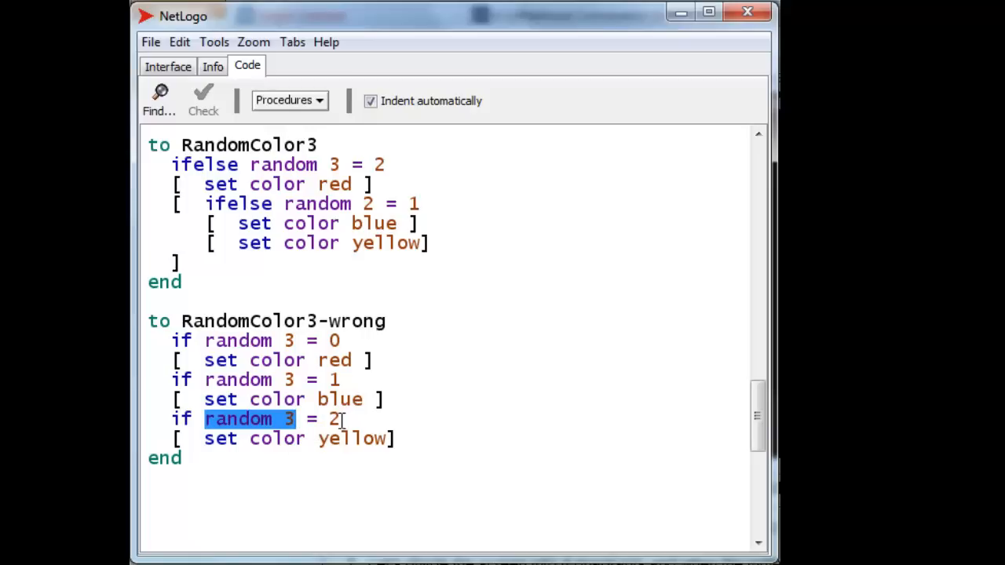
pyautogui.click(369, 440)
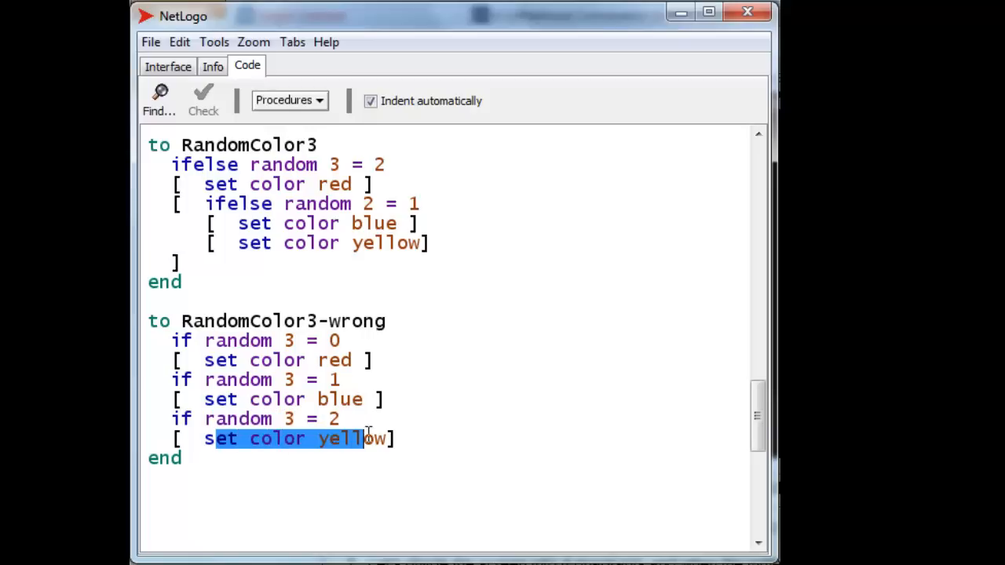
pyautogui.moveTo(339, 468)
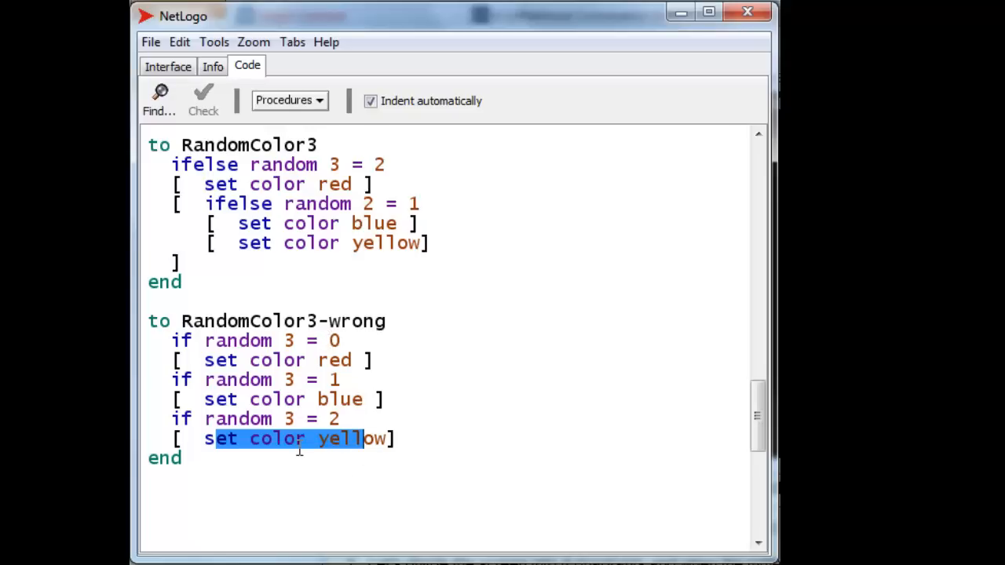
pyautogui.moveTo(361, 464)
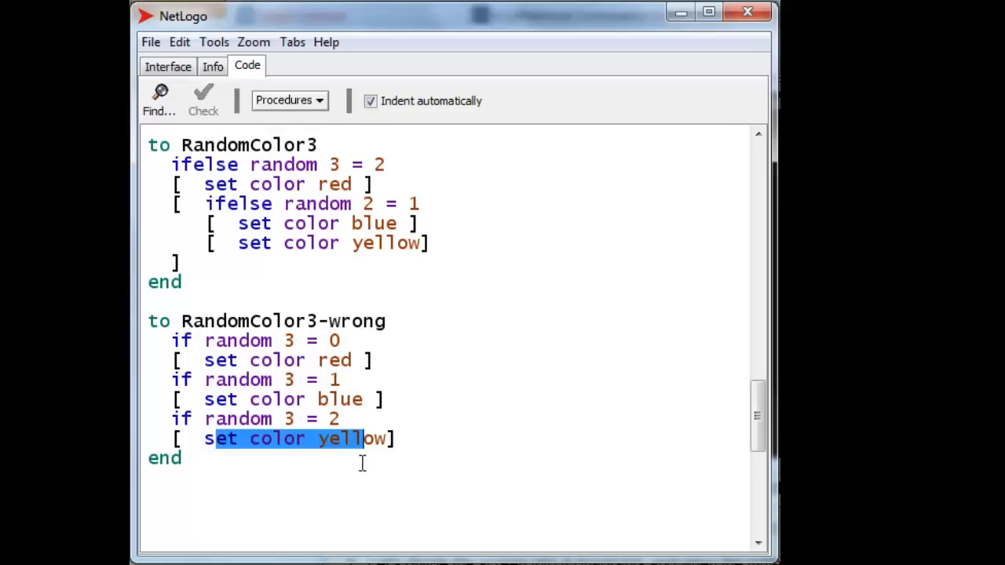
pyautogui.moveTo(364, 359)
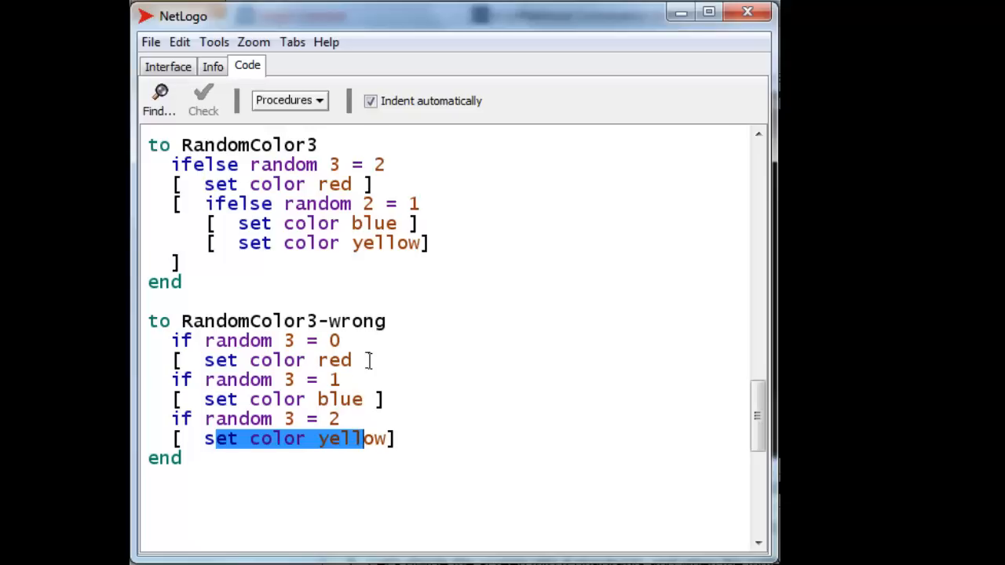
pyautogui.moveTo(326, 418)
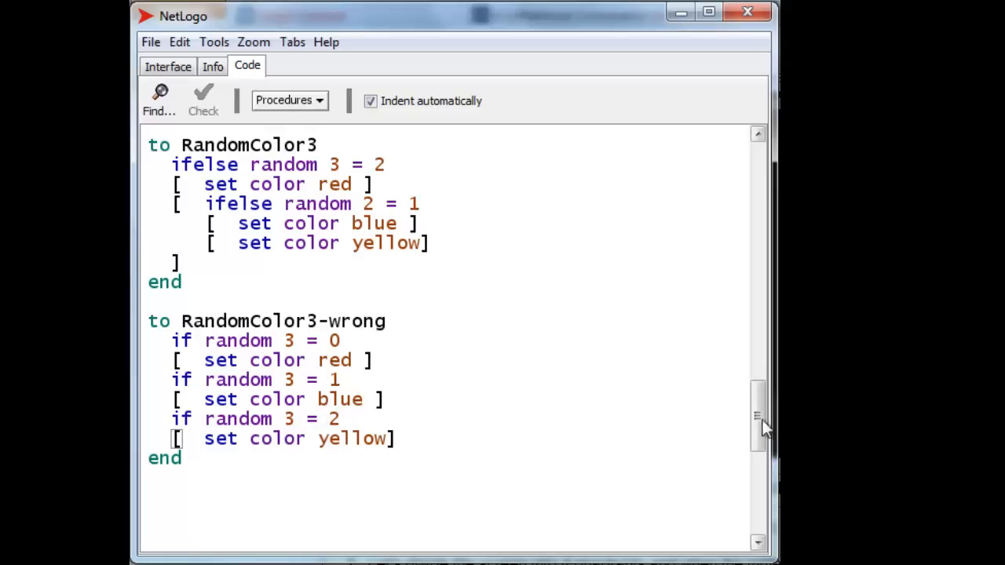
# Step: Scroll to MaybeRed and highlight the WantRed variable in its condition
pyautogui.scroll(-3)
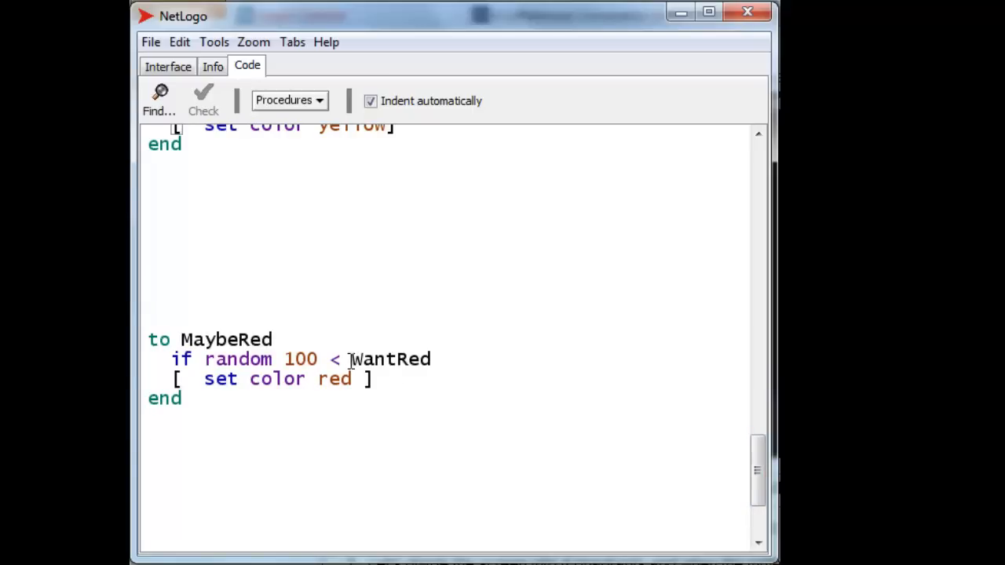
pyautogui.doubleClick(389, 359)
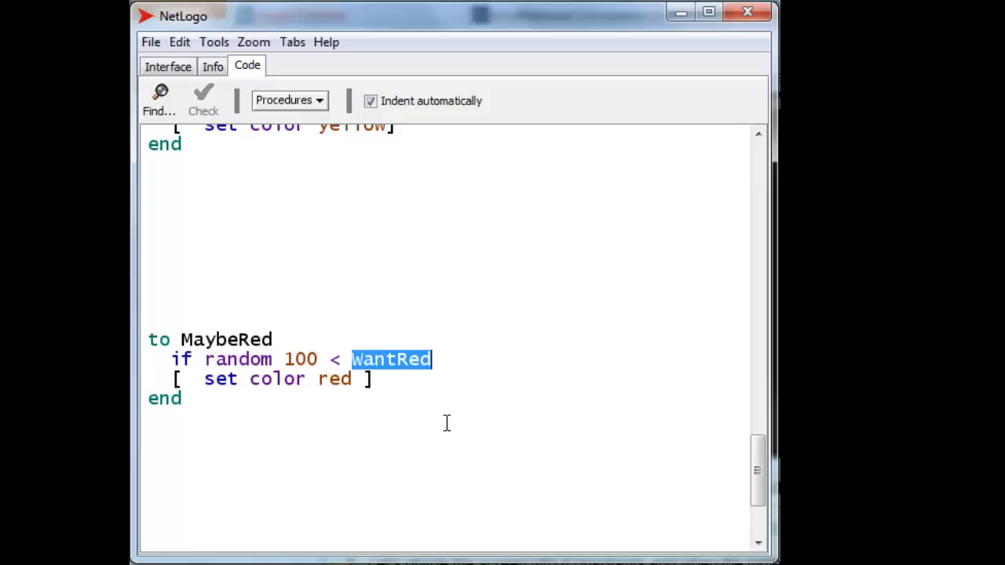
pyautogui.moveTo(443, 418)
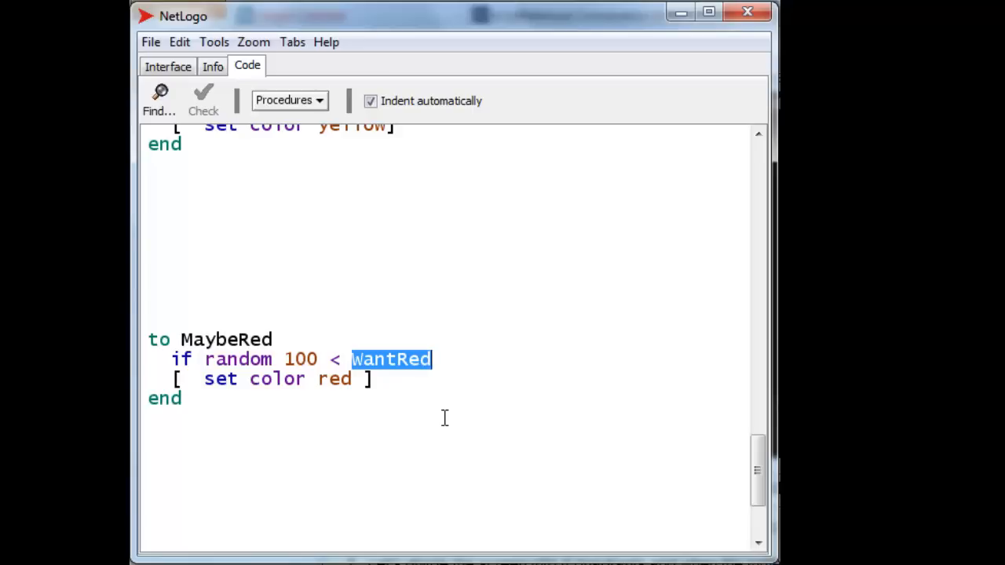
pyautogui.click(148, 421)
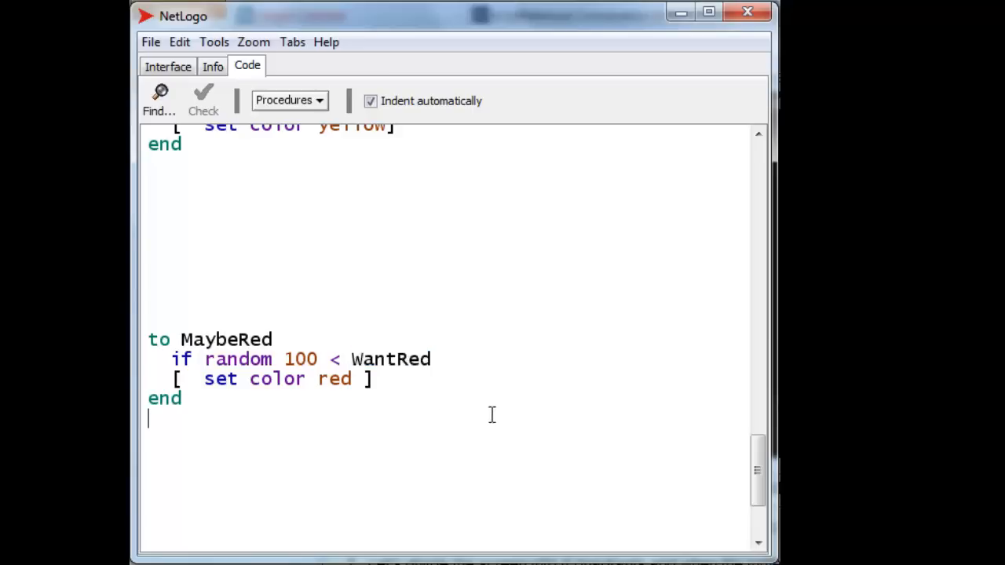
pyautogui.moveTo(359, 358)
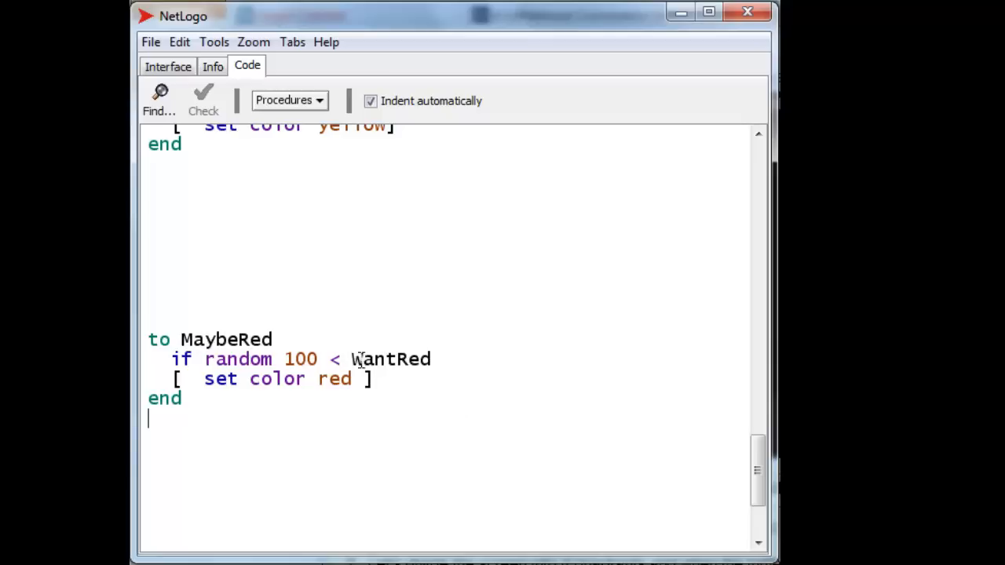
pyautogui.doubleClick(389, 358)
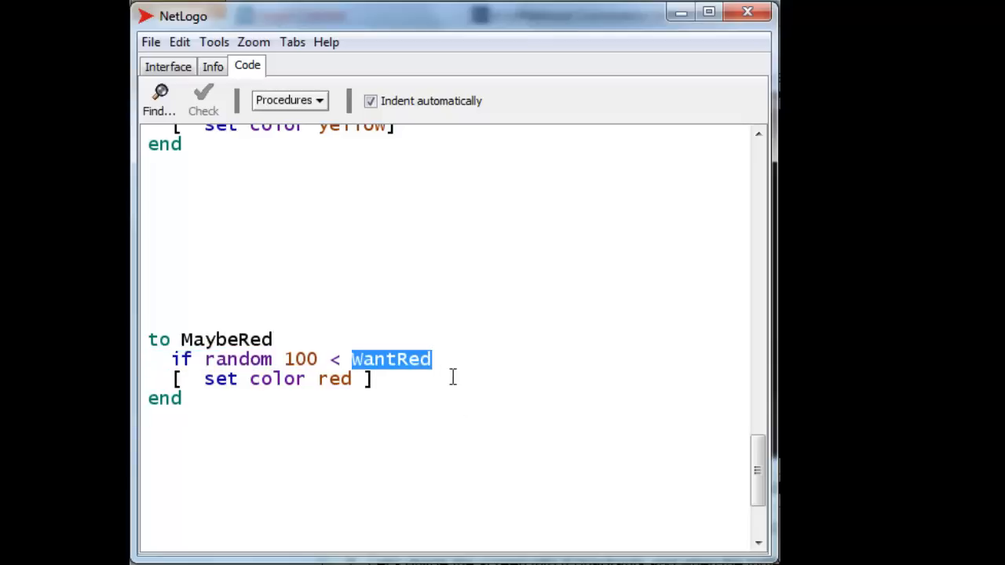
pyautogui.click(463, 395)
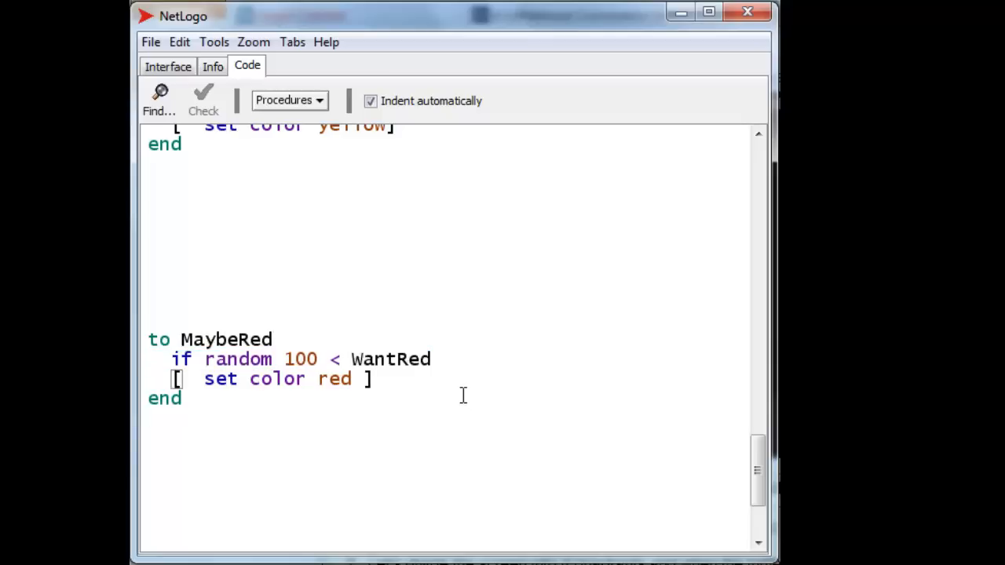
pyautogui.moveTo(442, 396)
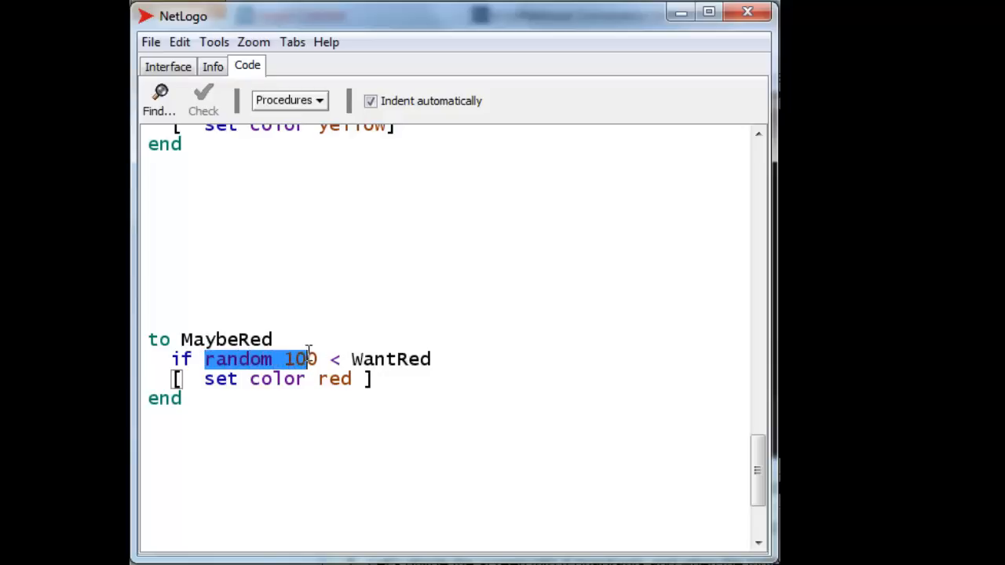
# Step: Highlight the random 100 comparison in MaybeRed's condition
pyautogui.write('0')
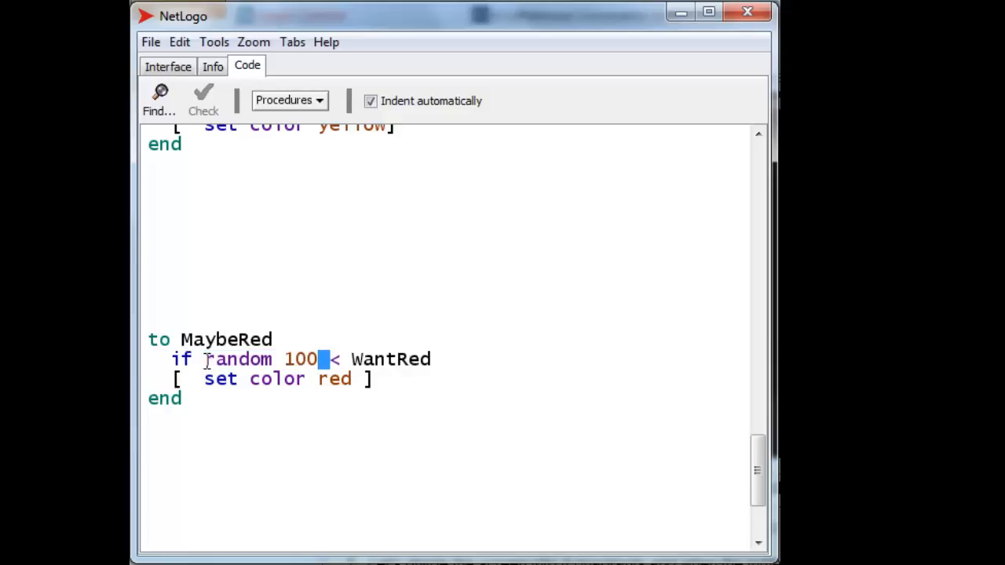
pyautogui.click(432, 360)
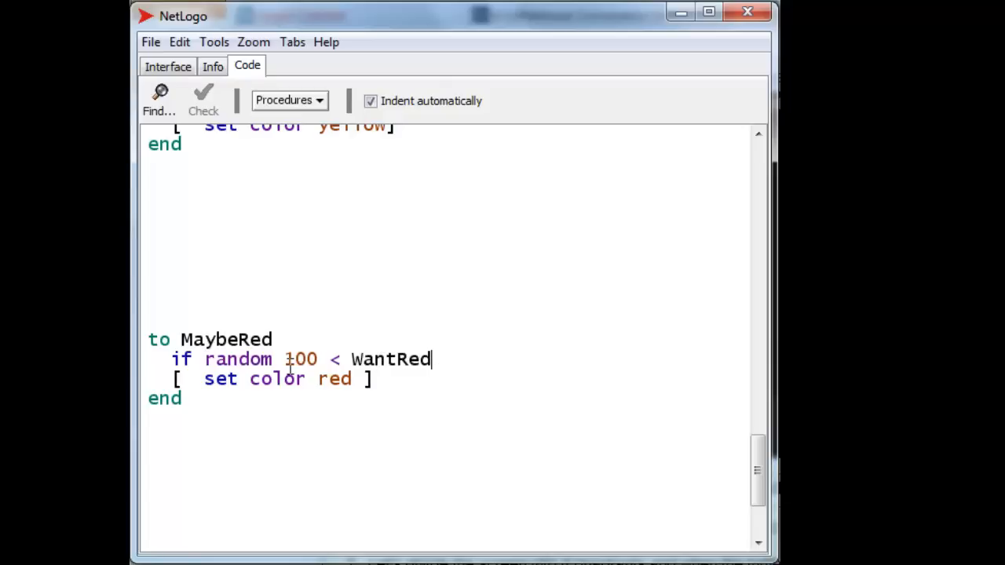
pyautogui.moveTo(262, 363)
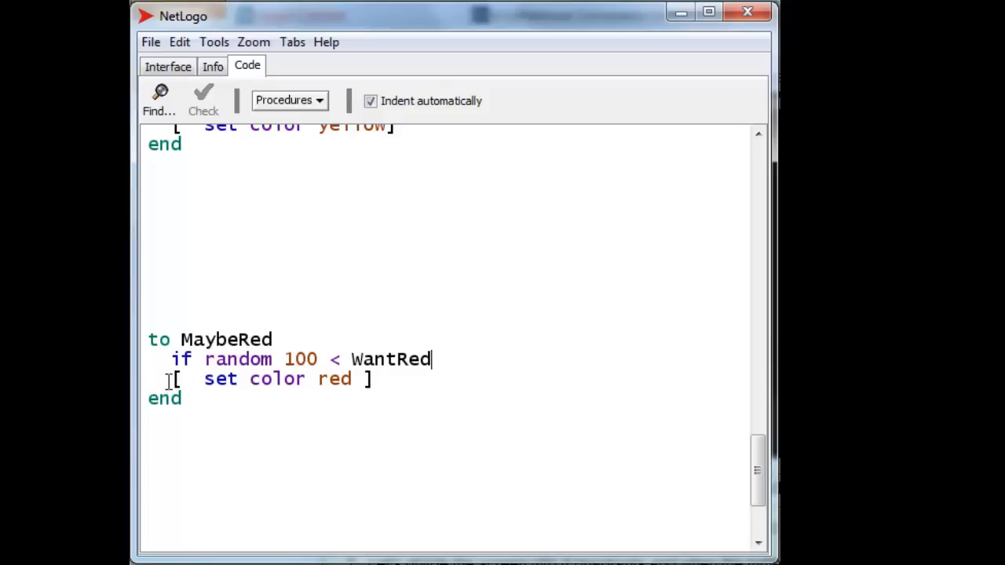
pyautogui.doubleClick(275, 379)
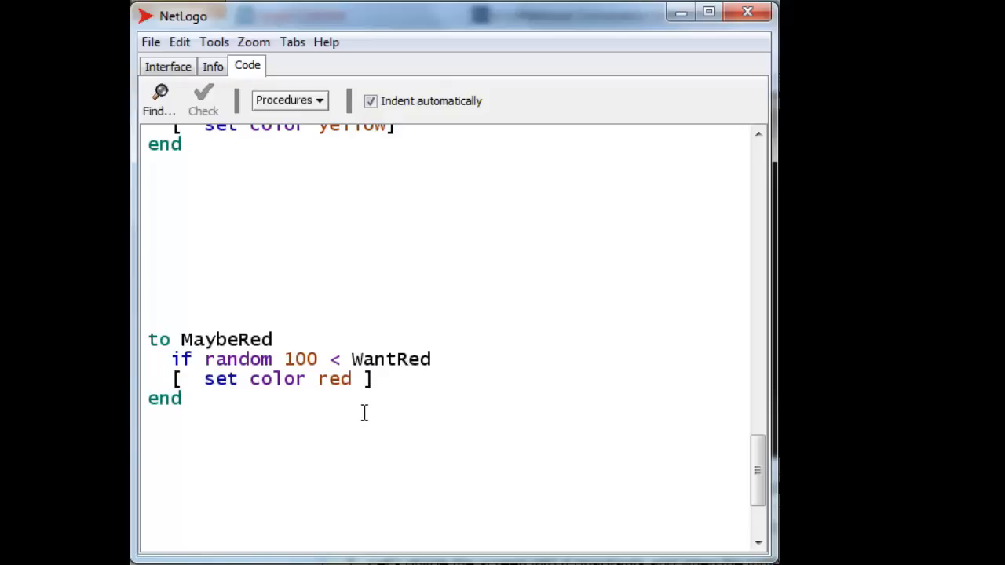
pyautogui.moveTo(358, 424)
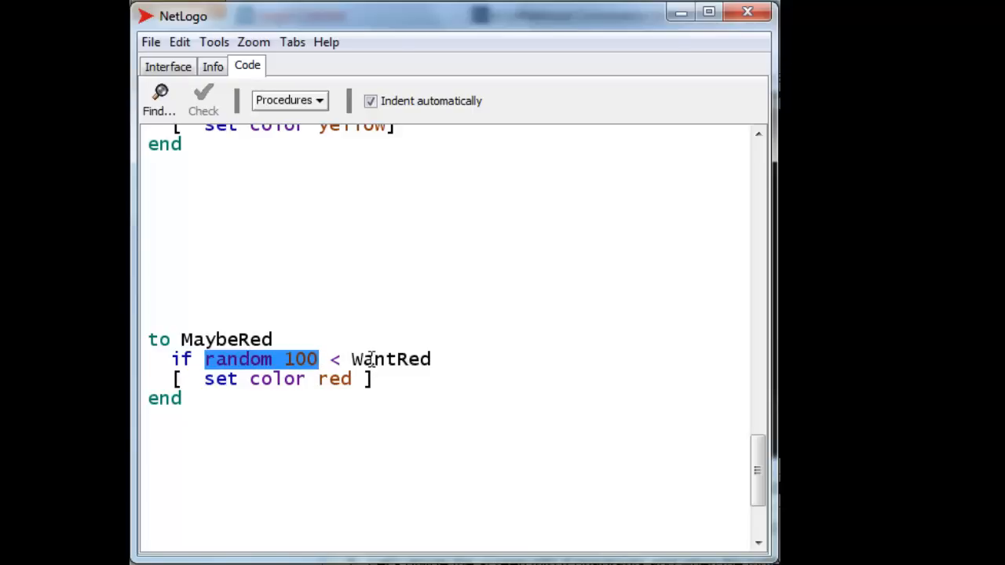
pyautogui.moveTo(369, 358)
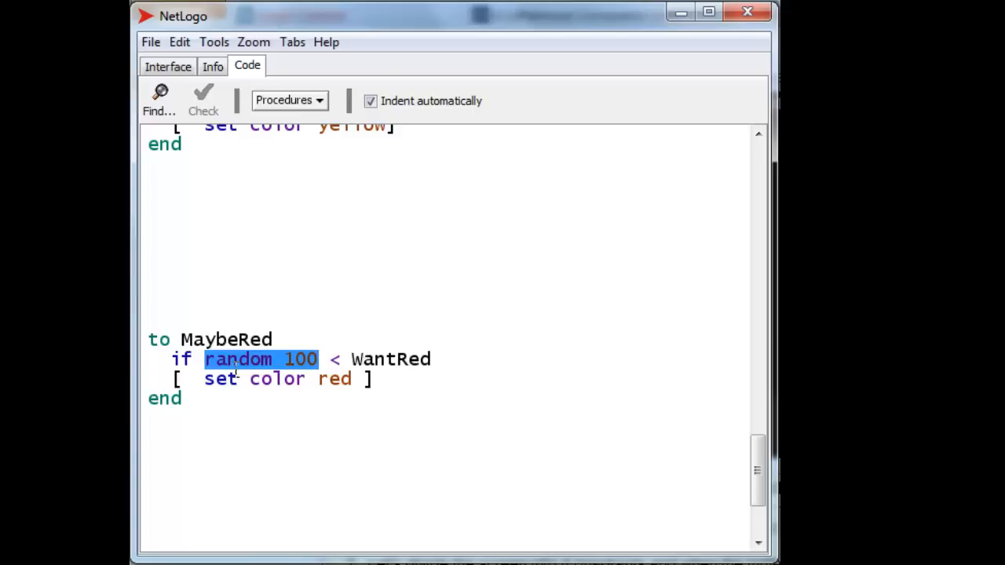
pyautogui.moveTo(317, 358); pyautogui.dragTo(430, 358)
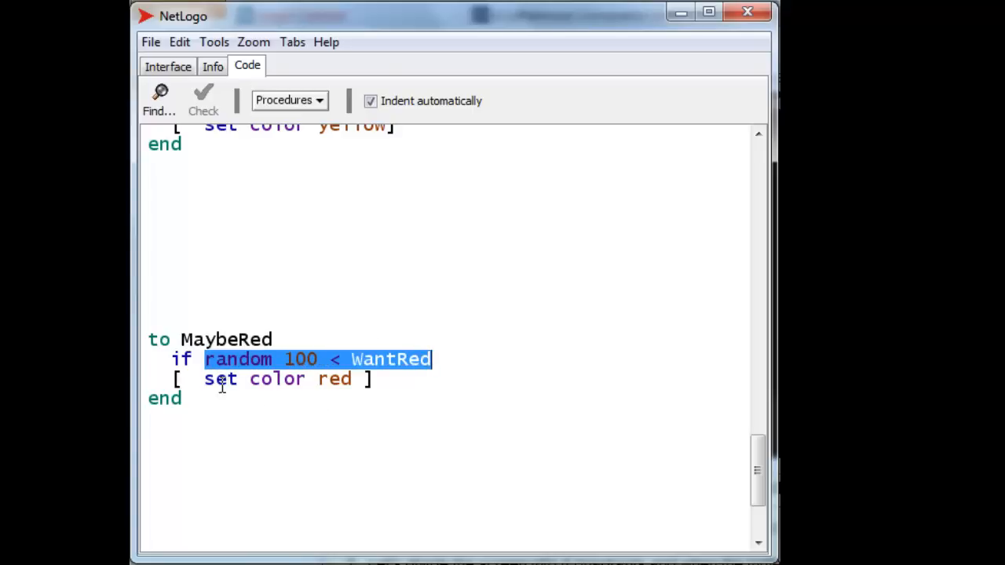
pyautogui.moveTo(405, 454)
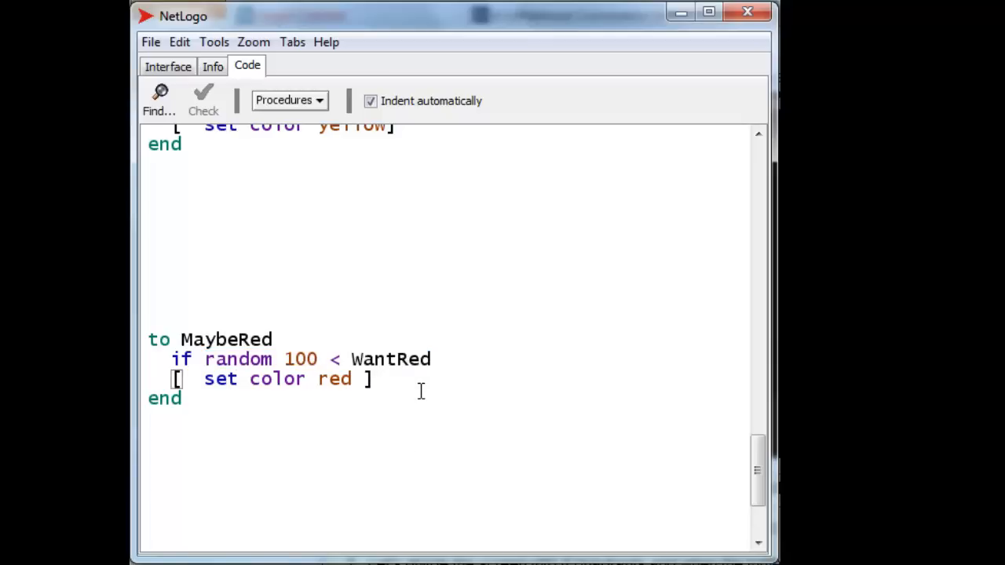
pyautogui.doubleClick(374, 358)
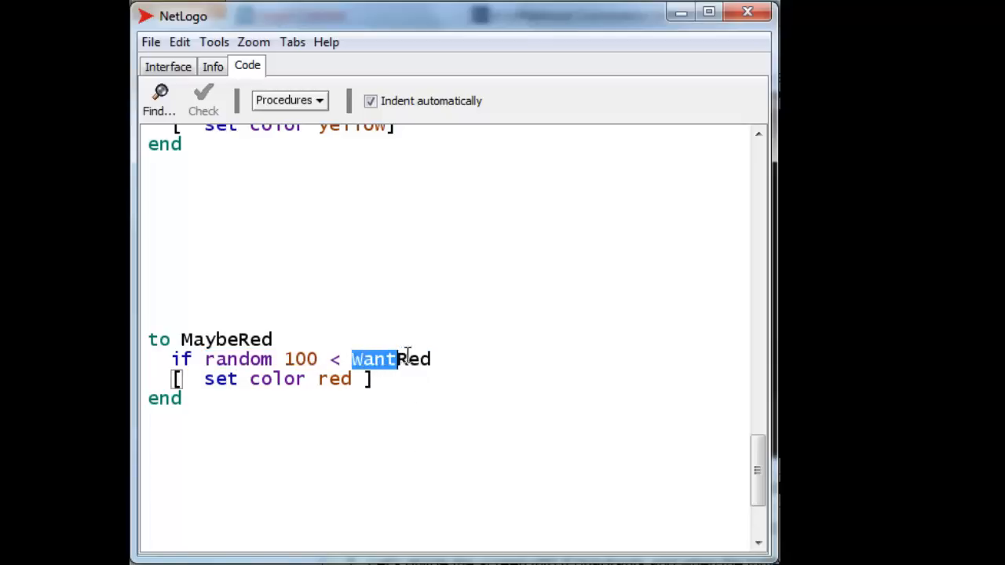
pyautogui.doubleClick(409, 358)
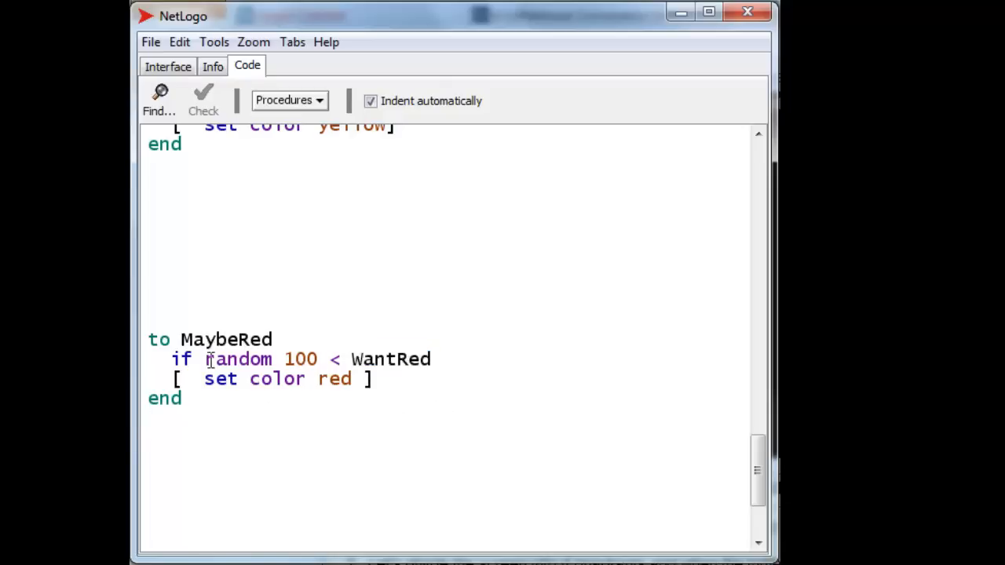
pyautogui.moveTo(204, 358); pyautogui.dragTo(313, 358)
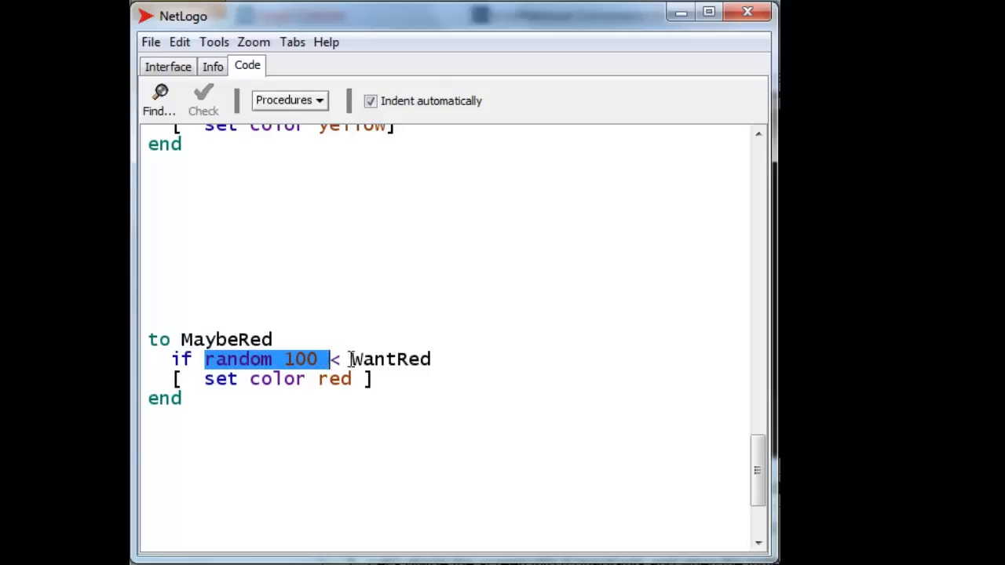
pyautogui.moveTo(322, 358); pyautogui.dragTo(430, 358)
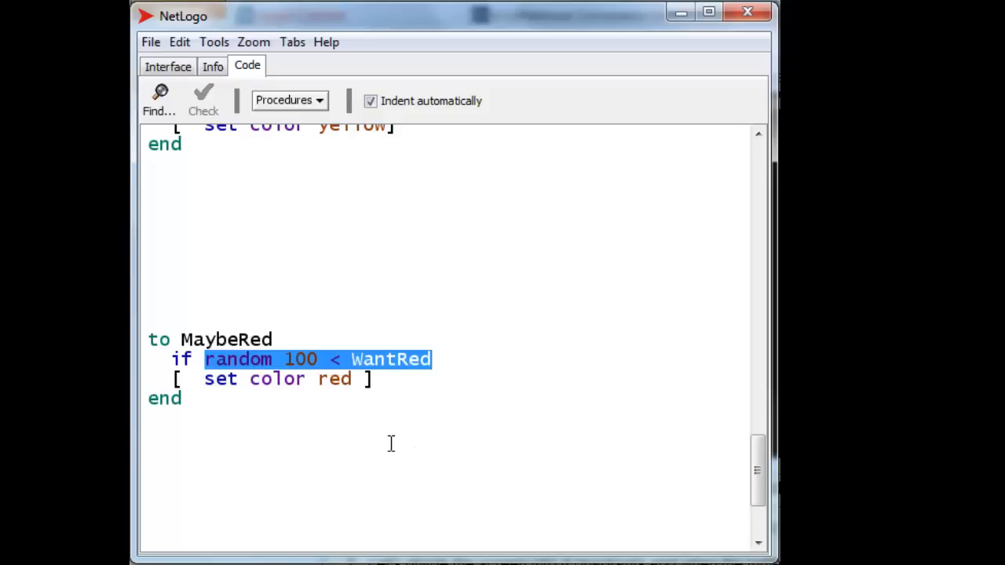
pyautogui.moveTo(375, 424)
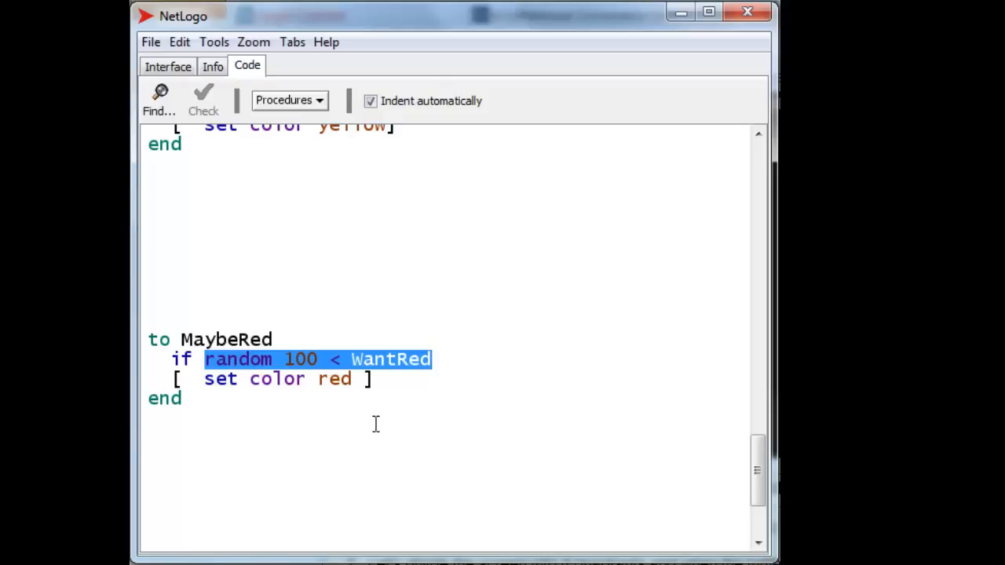
pyautogui.moveTo(383, 386)
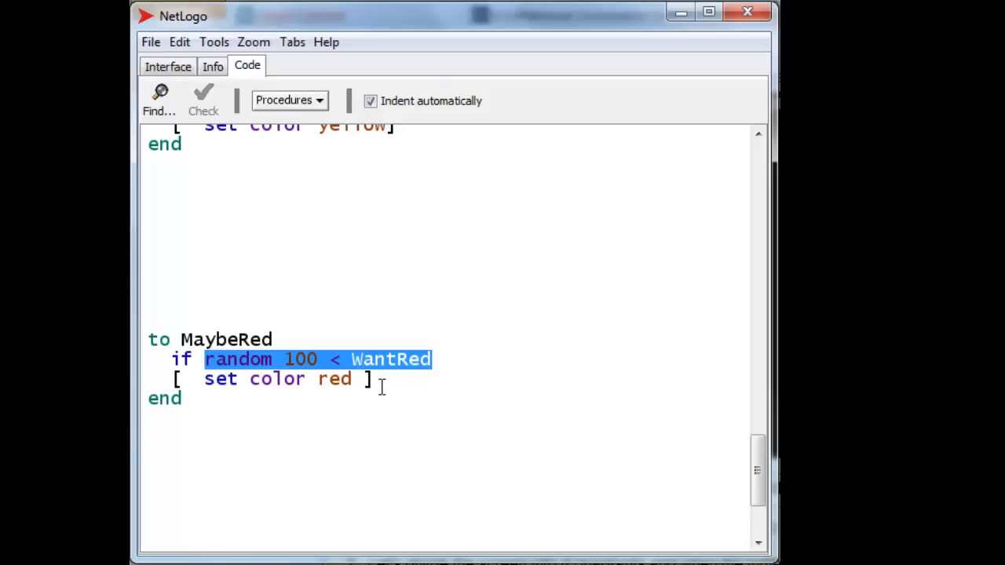